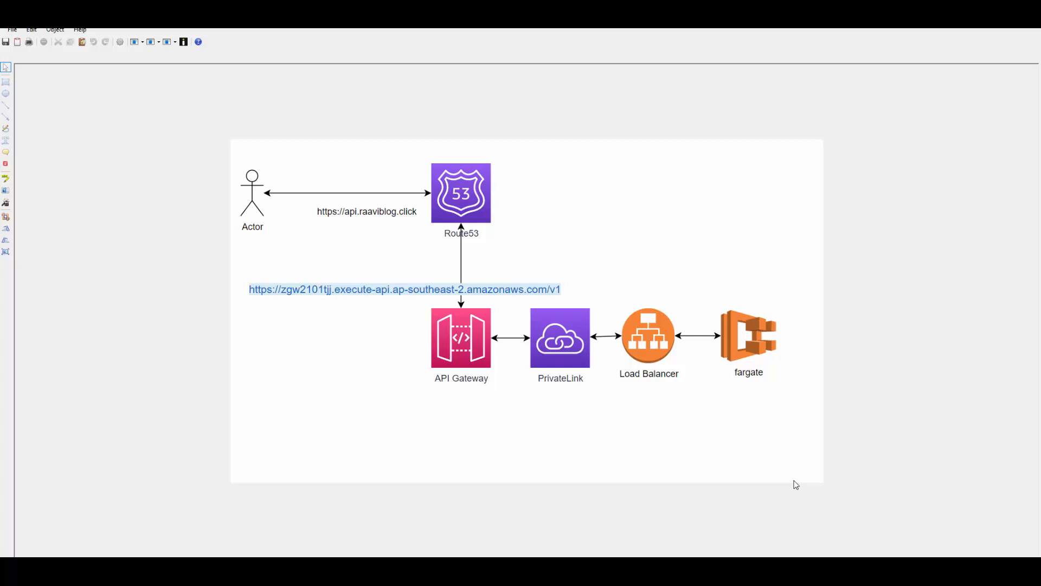
pyautogui.moveTo(720, 459)
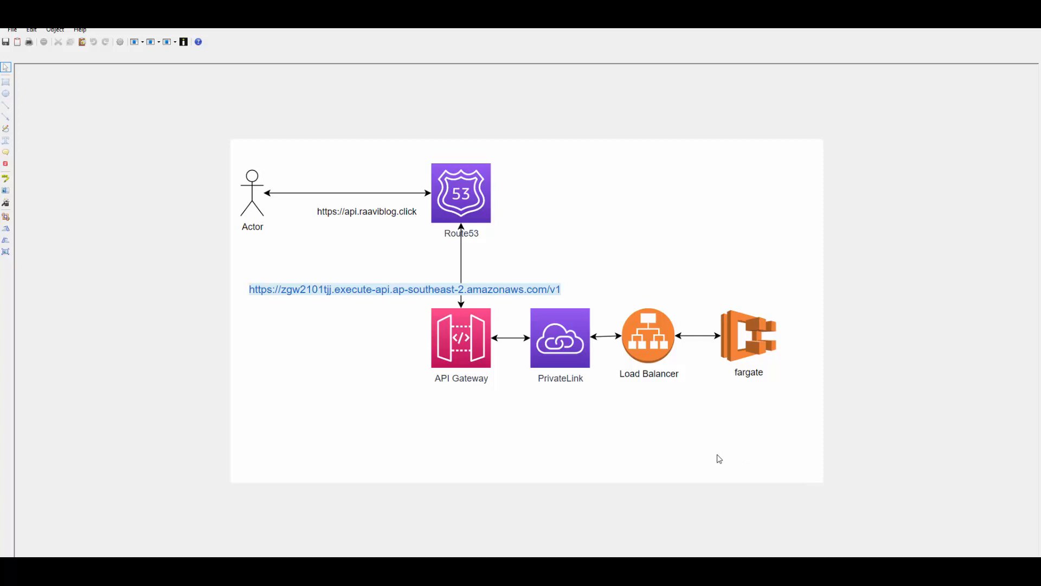
pyautogui.moveTo(736, 325)
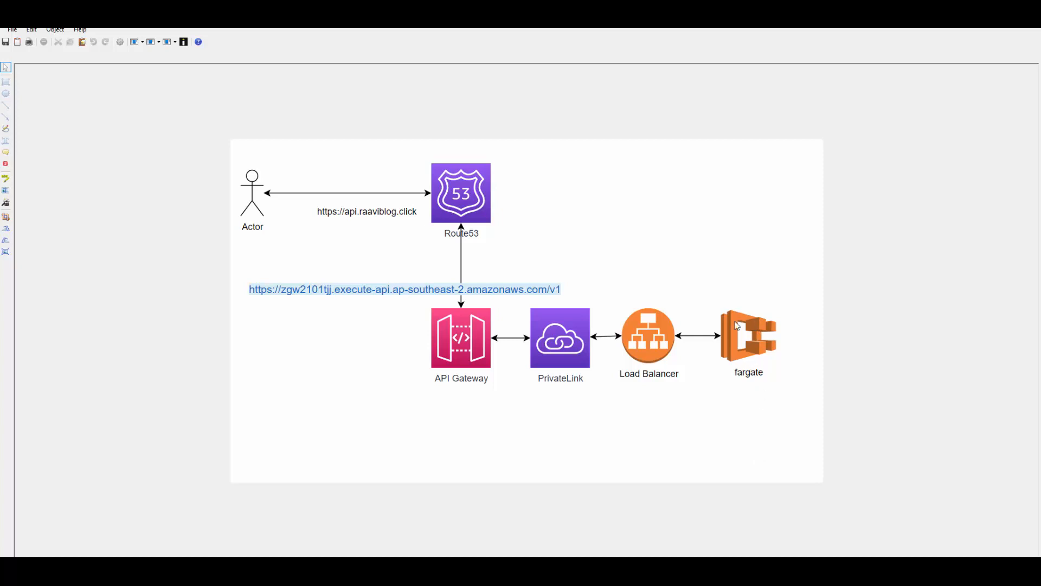
pyautogui.moveTo(647, 361)
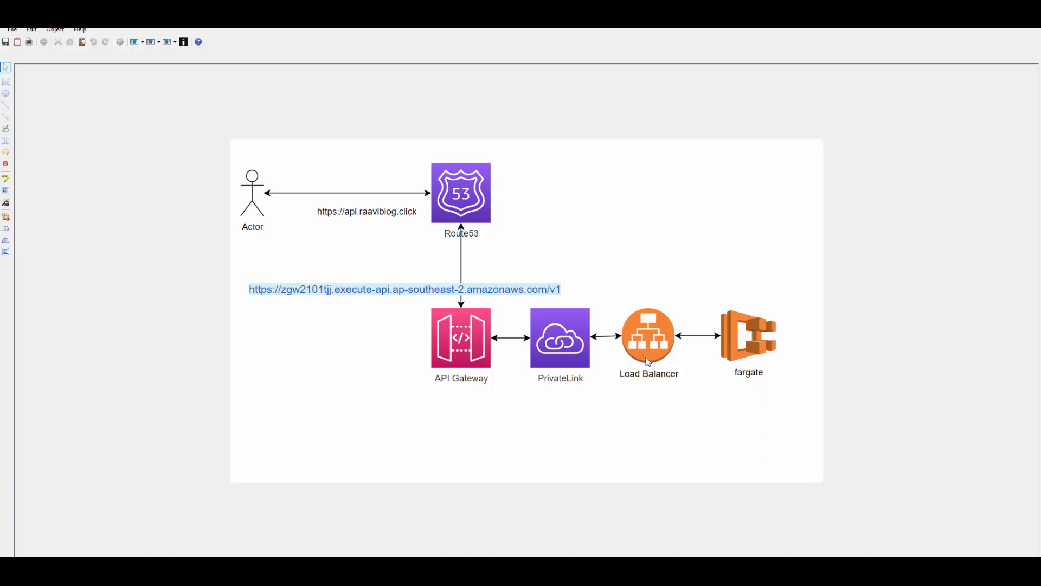
pyautogui.moveTo(650, 360)
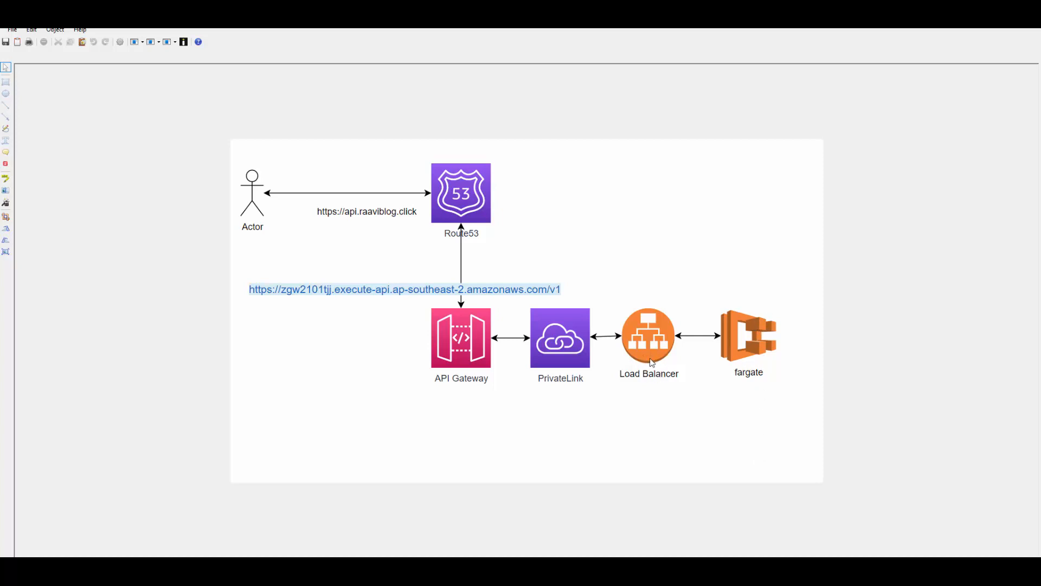
pyautogui.moveTo(641, 358)
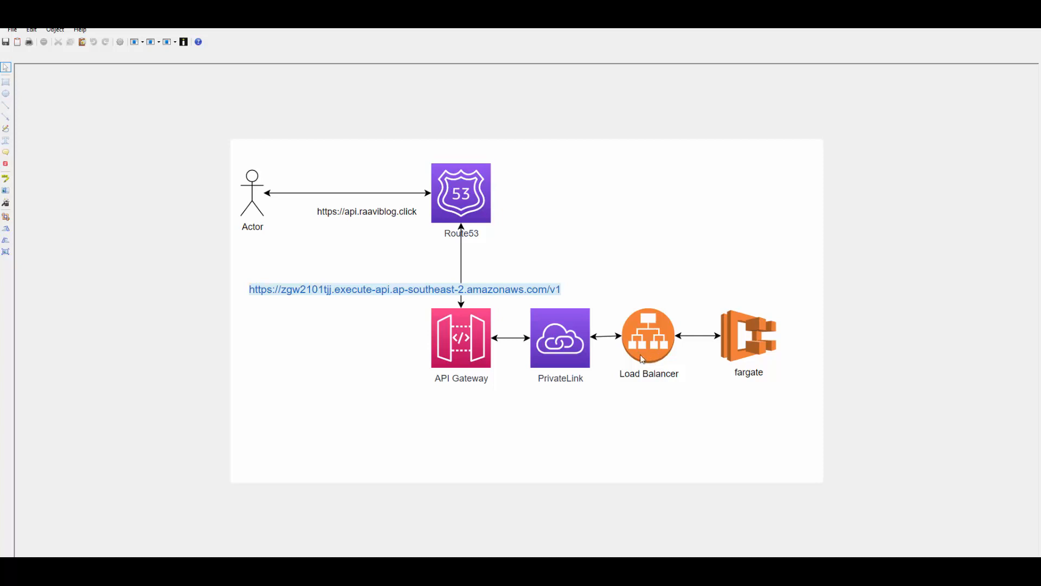
pyautogui.moveTo(647, 367)
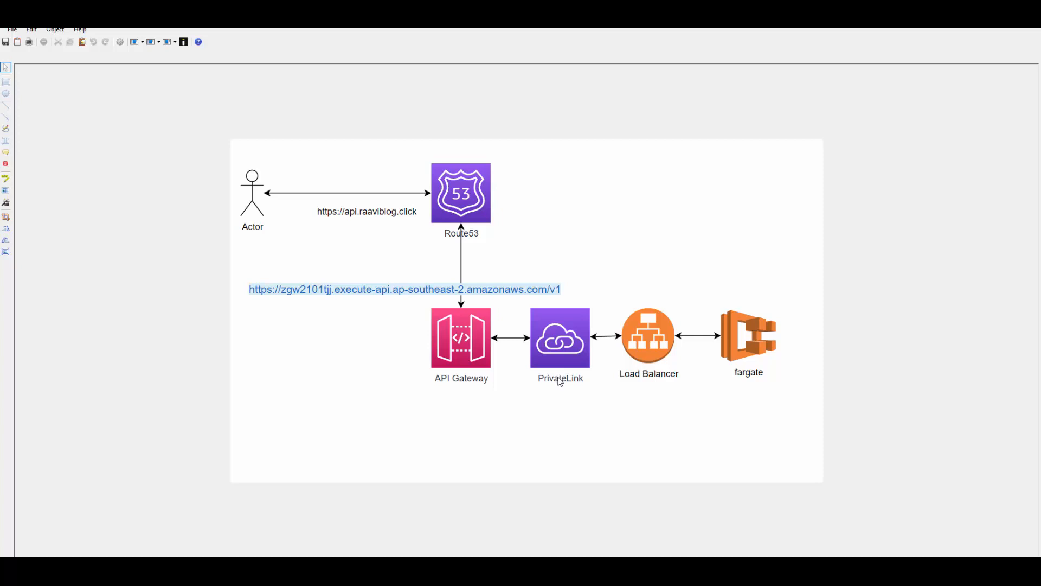
pyautogui.moveTo(585, 445)
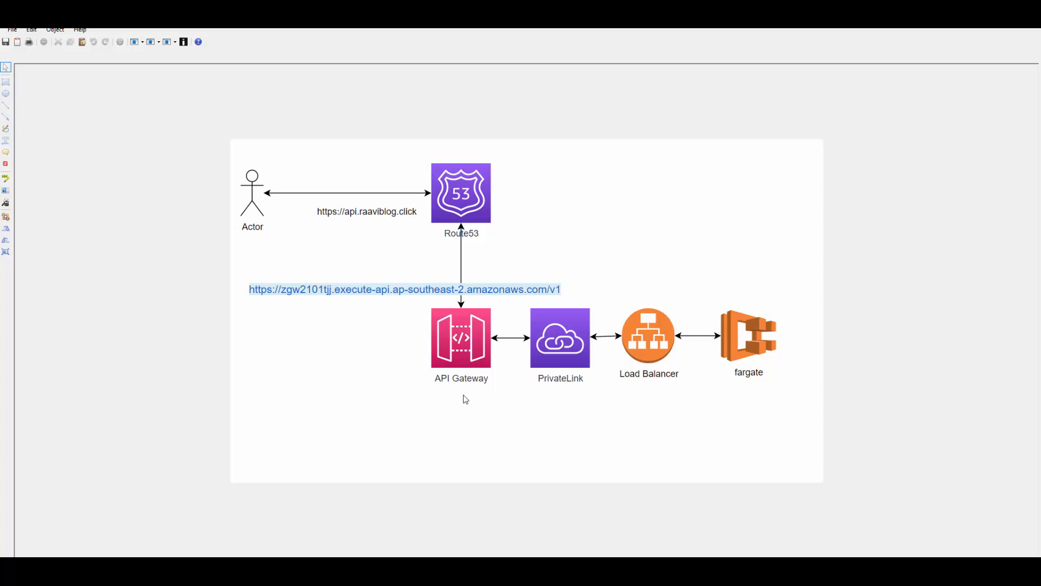
pyautogui.moveTo(506, 302)
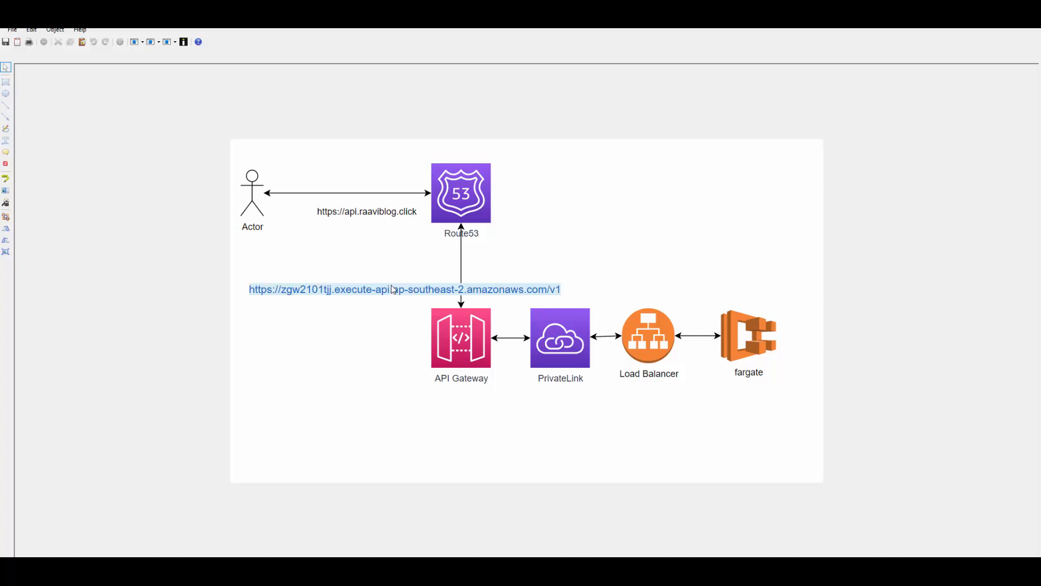
pyautogui.moveTo(369, 222)
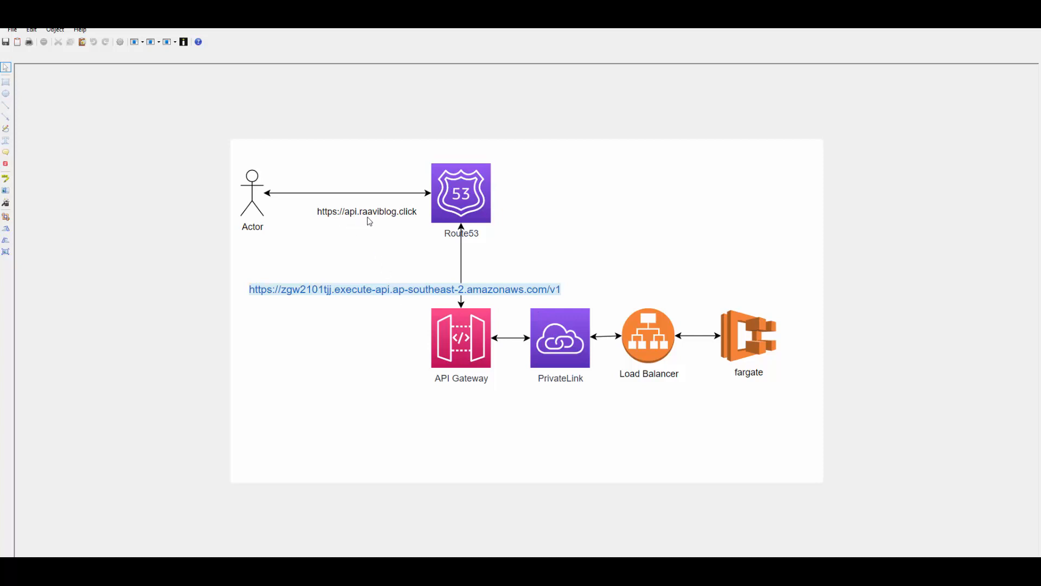
pyautogui.moveTo(410, 222)
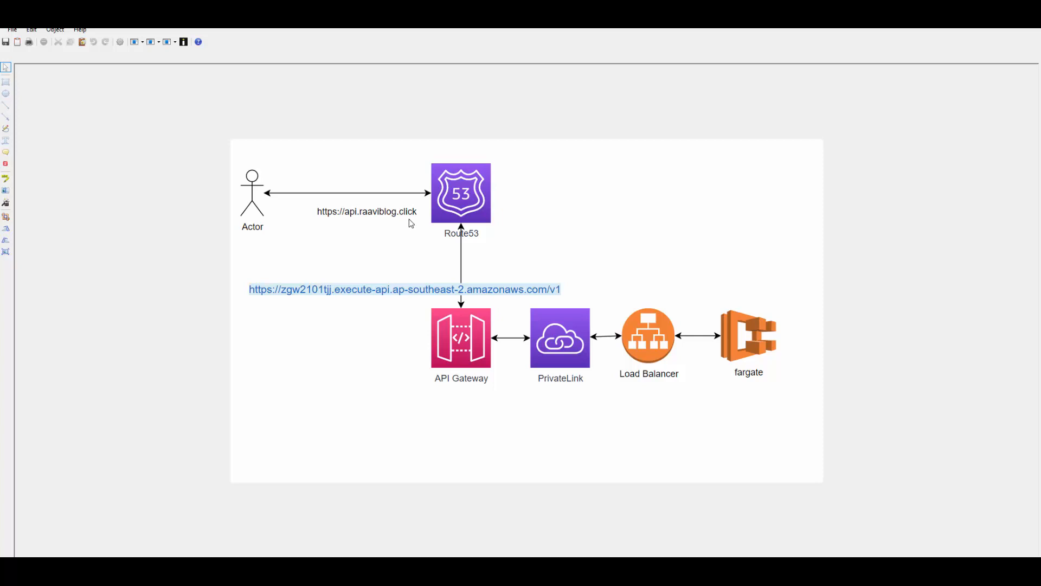
pyautogui.moveTo(408, 312)
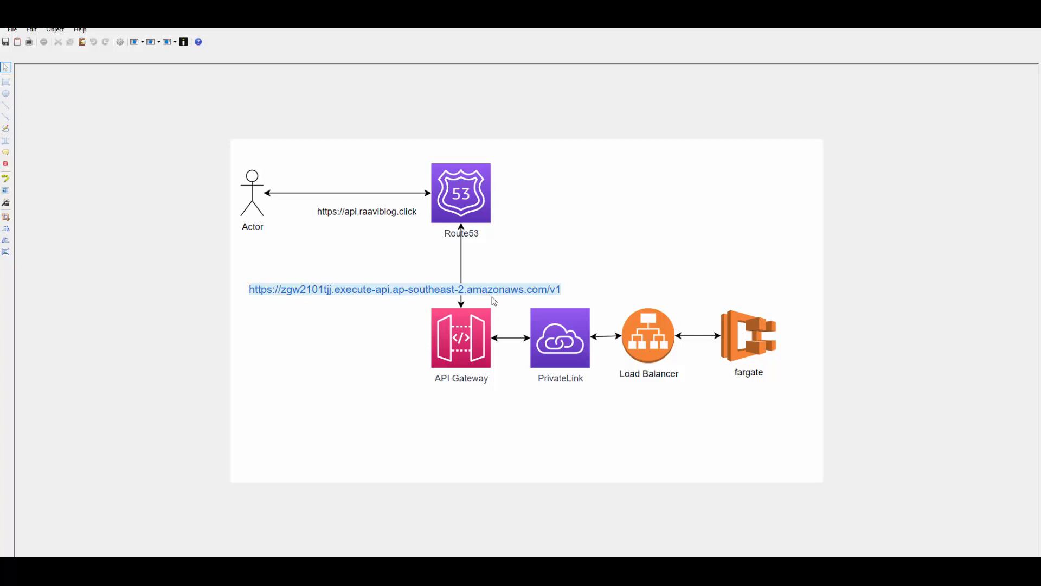
pyautogui.moveTo(415, 239)
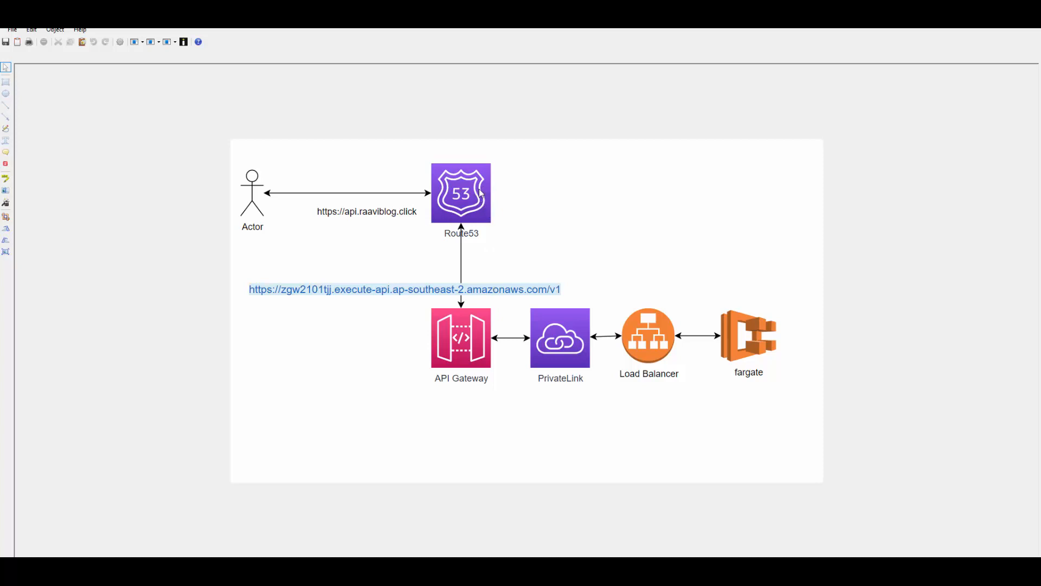
pyautogui.moveTo(494, 264)
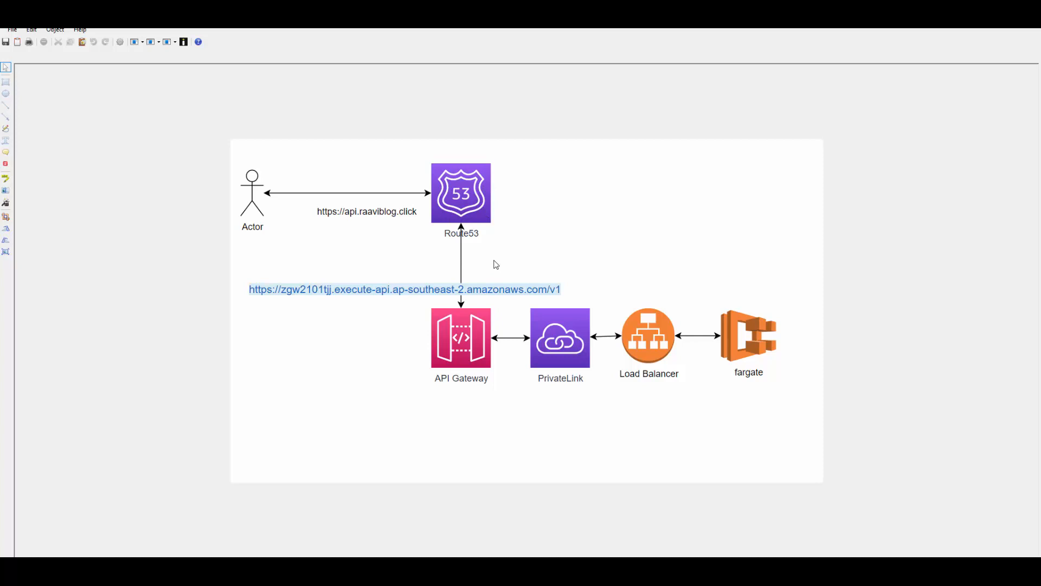
pyautogui.moveTo(734, 512)
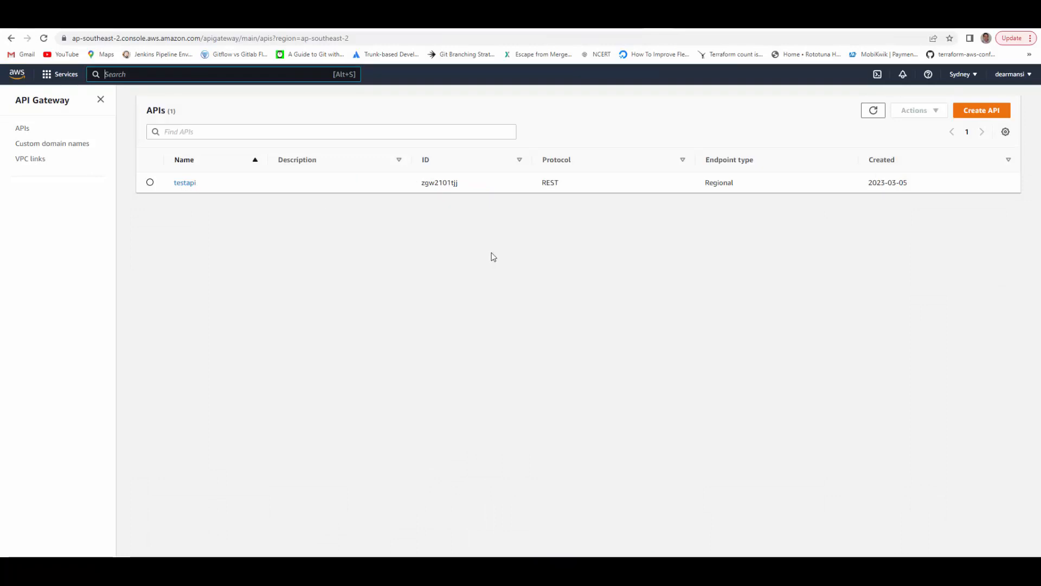
# Open the testapi API and view its lambdaauth authorizer
pyautogui.click(184, 183)
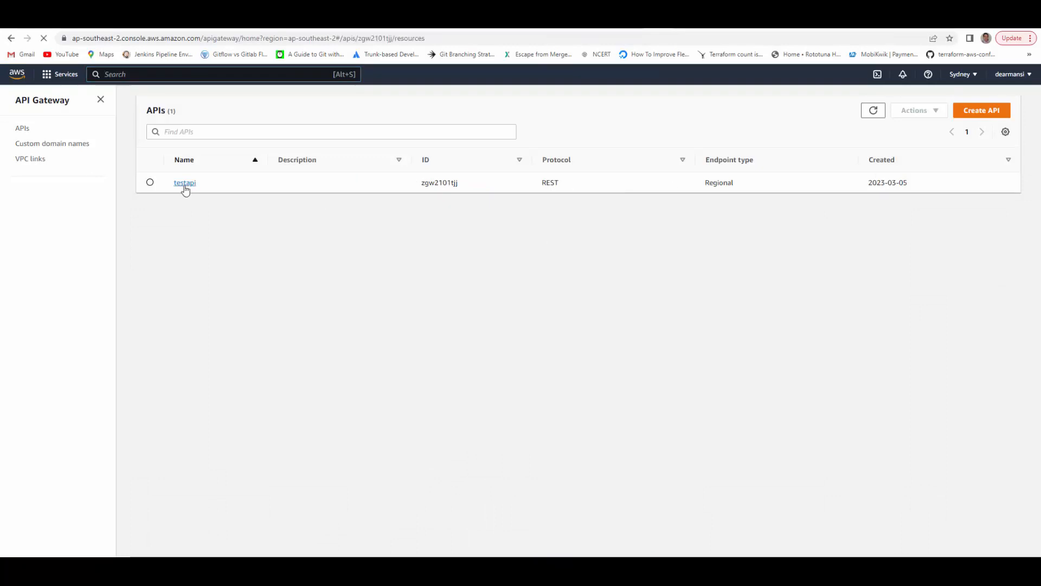
pyautogui.click(185, 183)
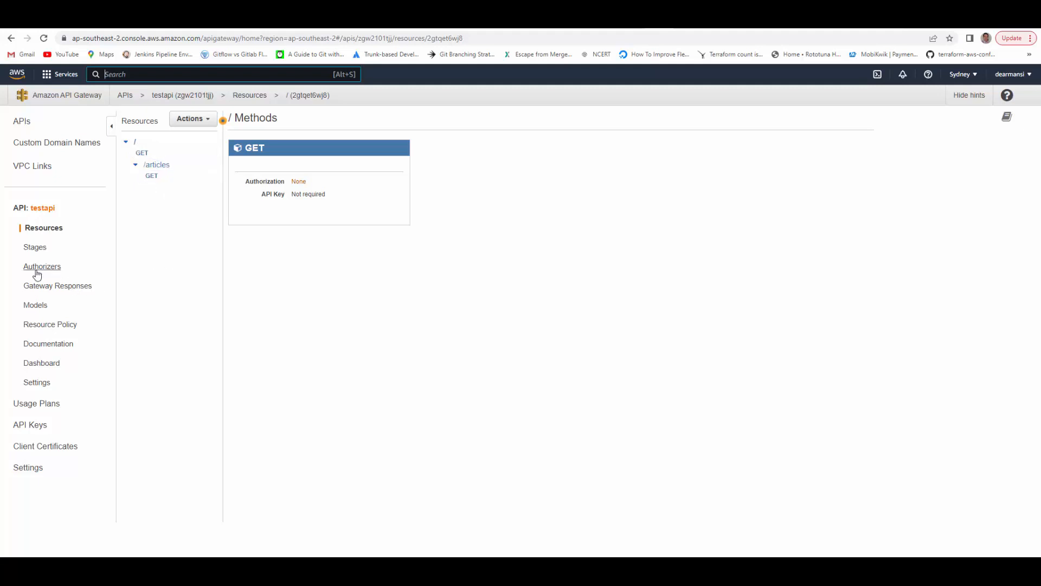
pyautogui.click(42, 266)
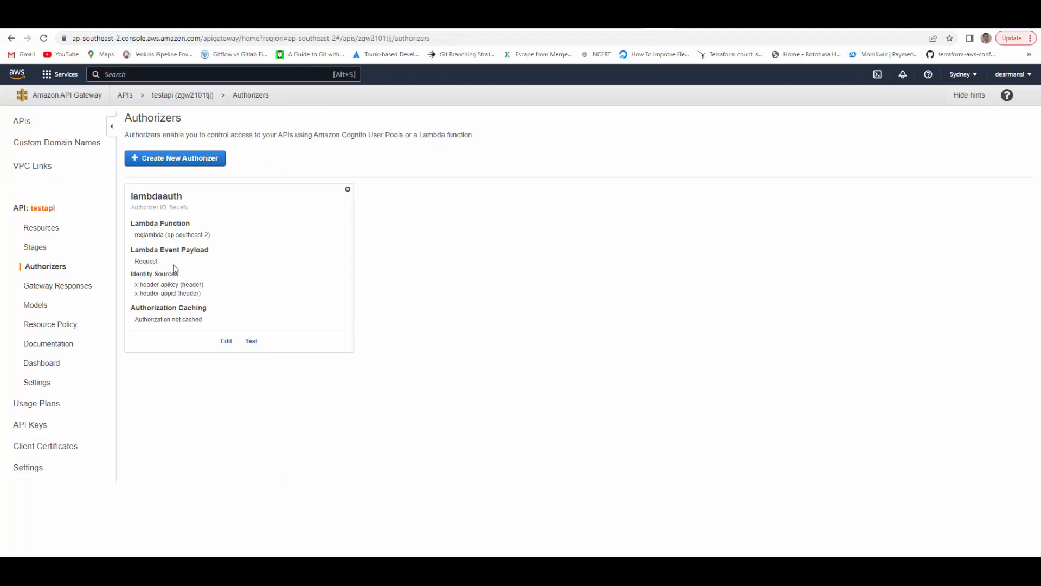
# Open the testapi deployment stages and expand the v1 stage details
pyautogui.click(35, 248)
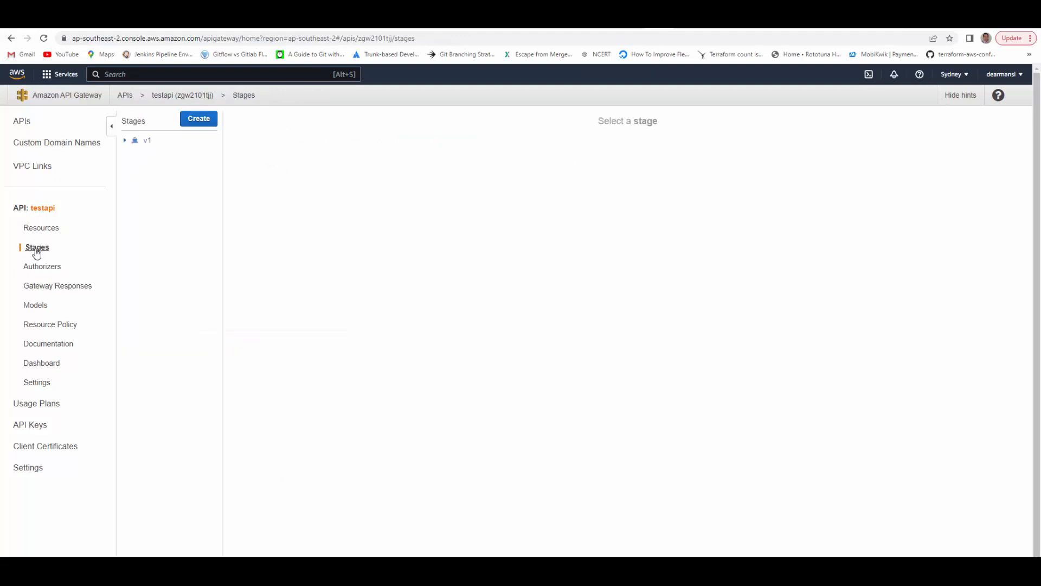
pyautogui.click(147, 140)
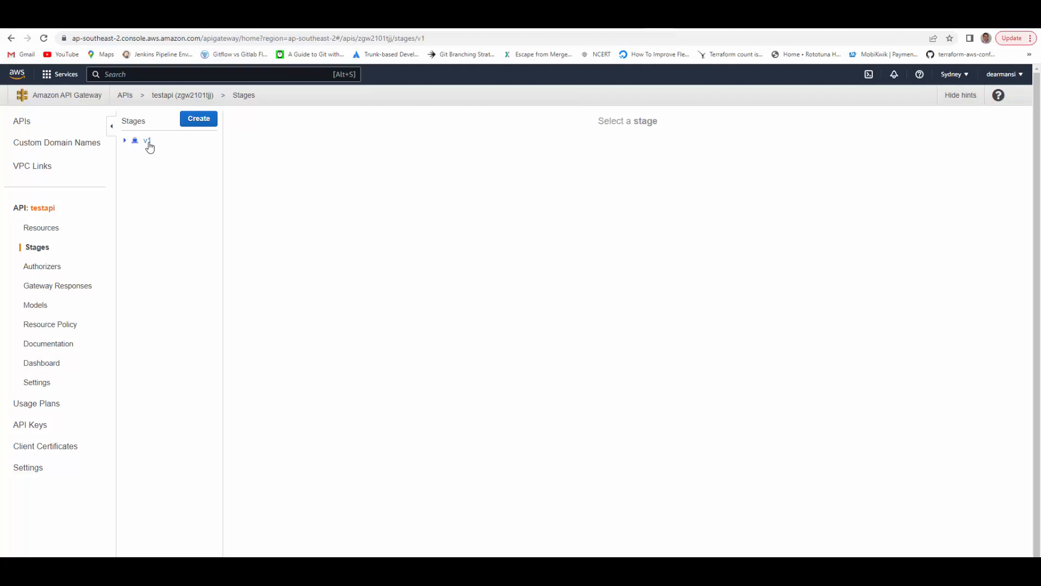
pyautogui.click(147, 140)
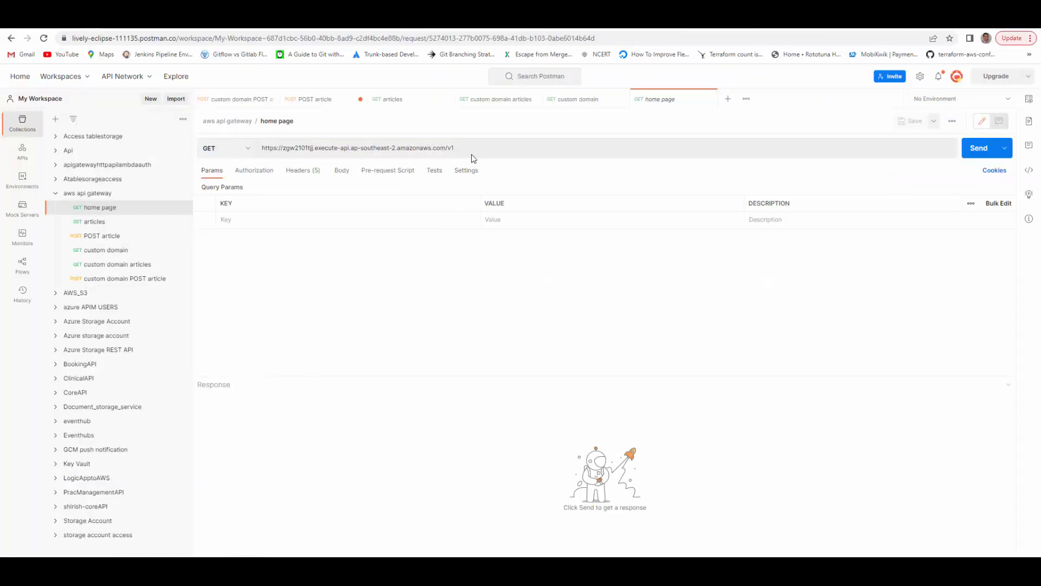
# Send the v1 home page request, then resend the articles request with appid and apikey headers
pyautogui.doubleClick(358, 147)
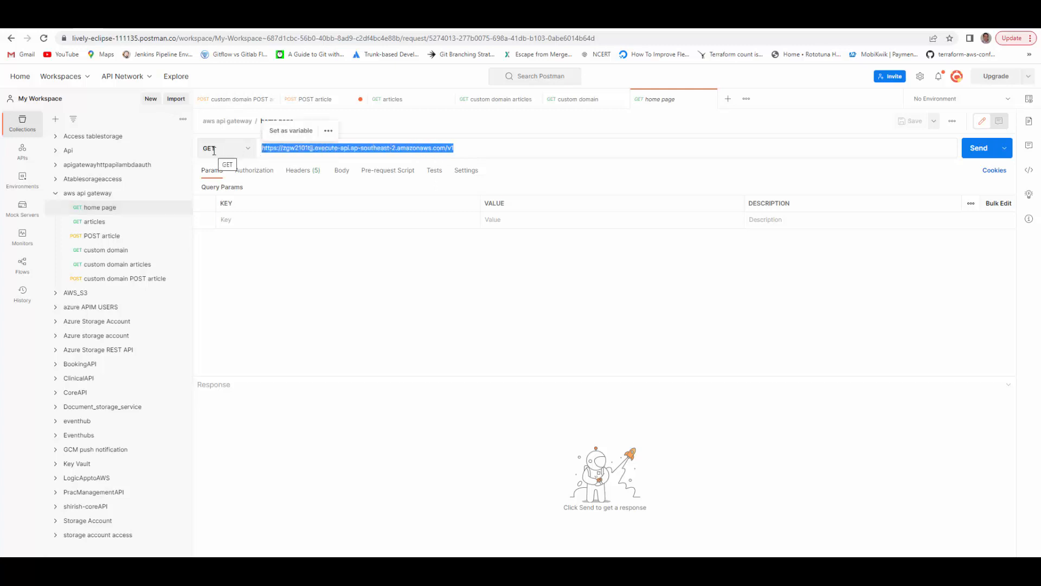
pyautogui.click(978, 148)
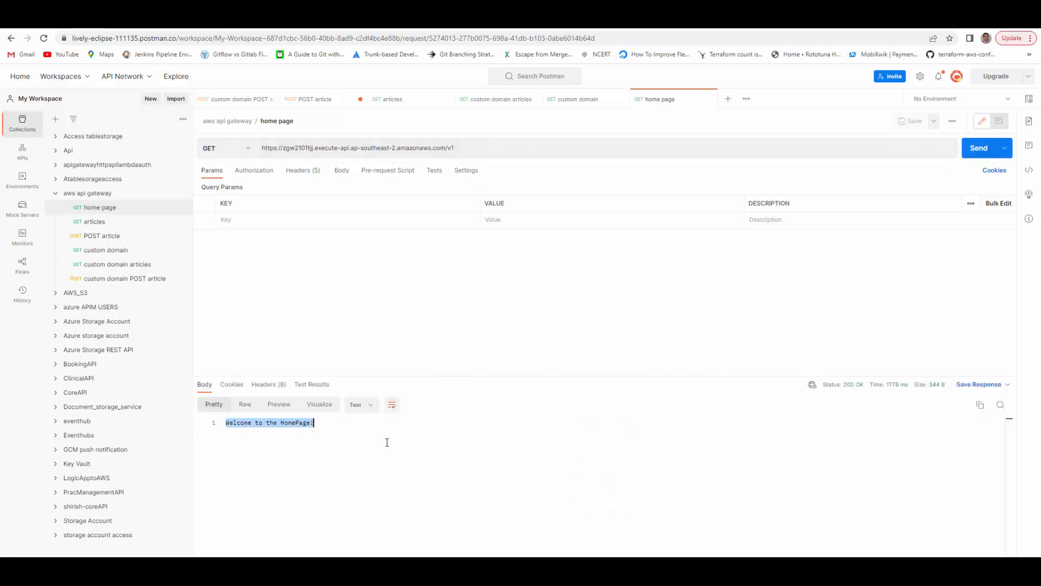
pyautogui.moveTo(254, 186)
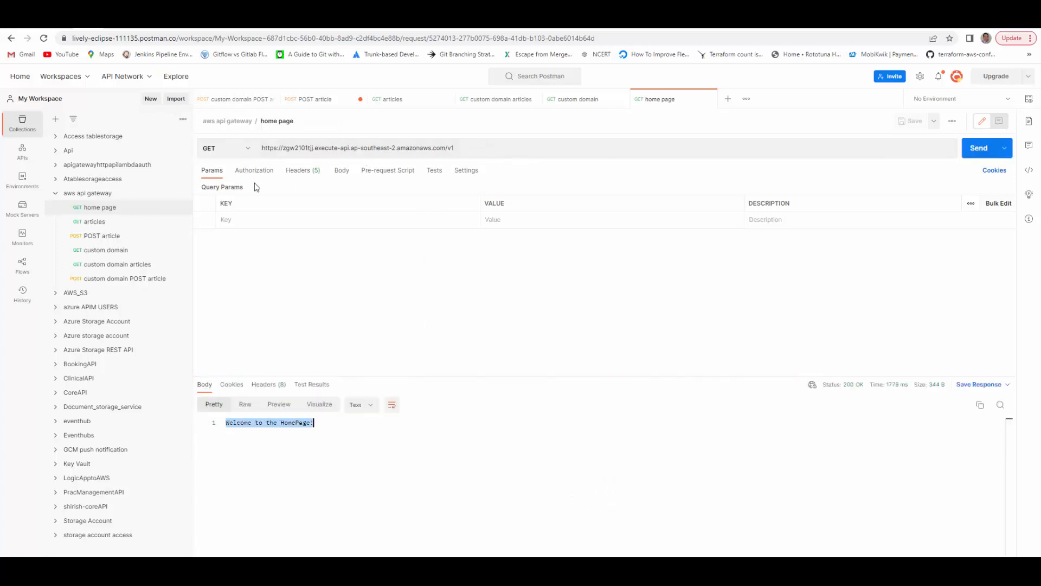
pyautogui.click(387, 99)
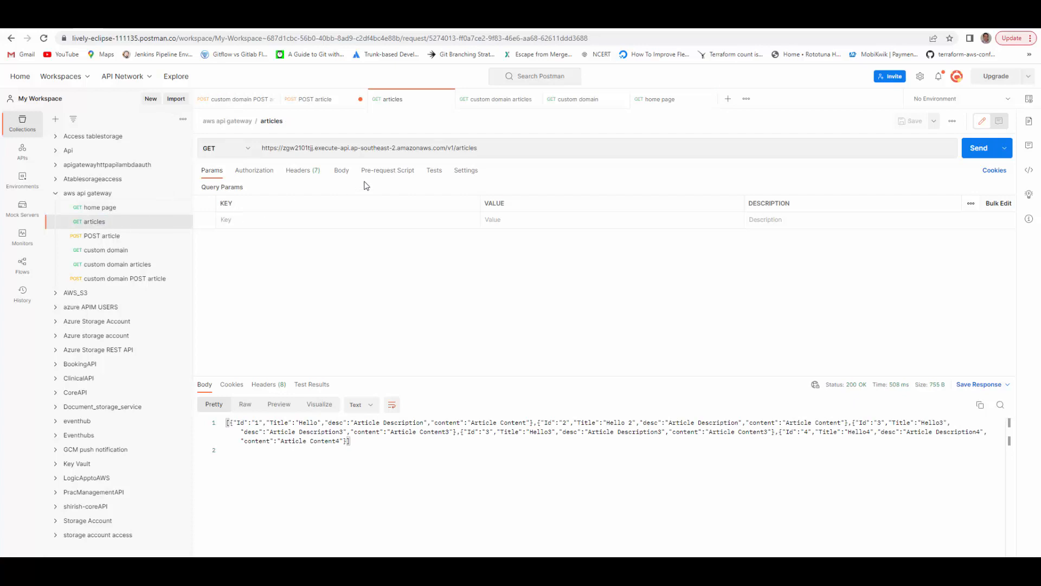
pyautogui.click(449, 147)
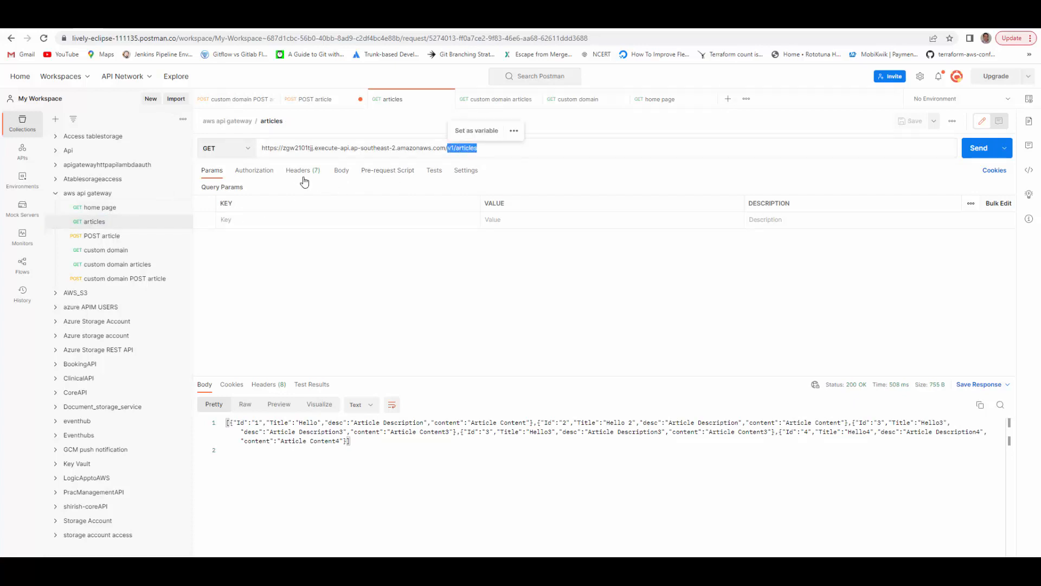
pyautogui.click(298, 169)
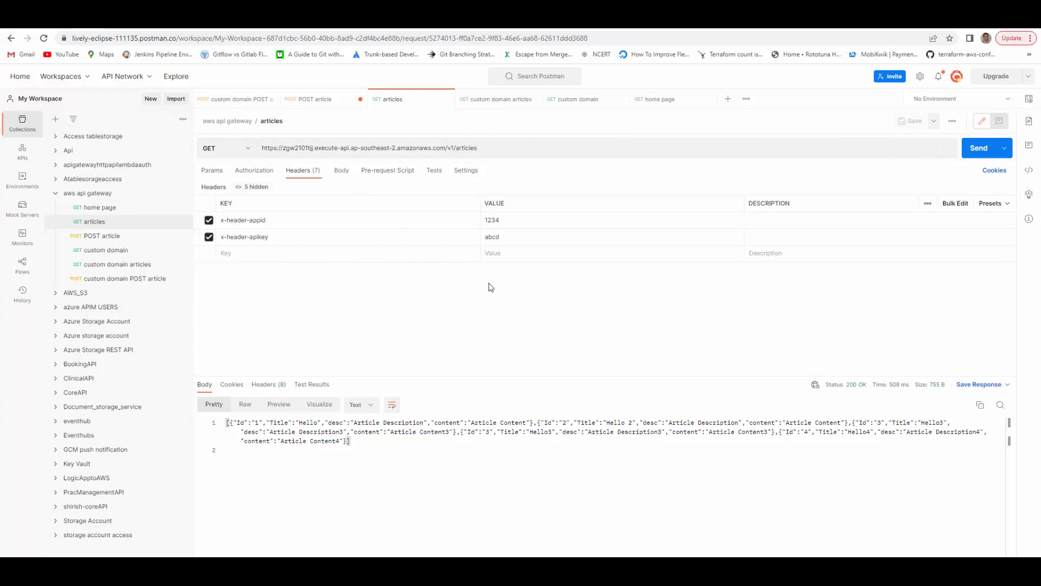
pyautogui.moveTo(585, 300)
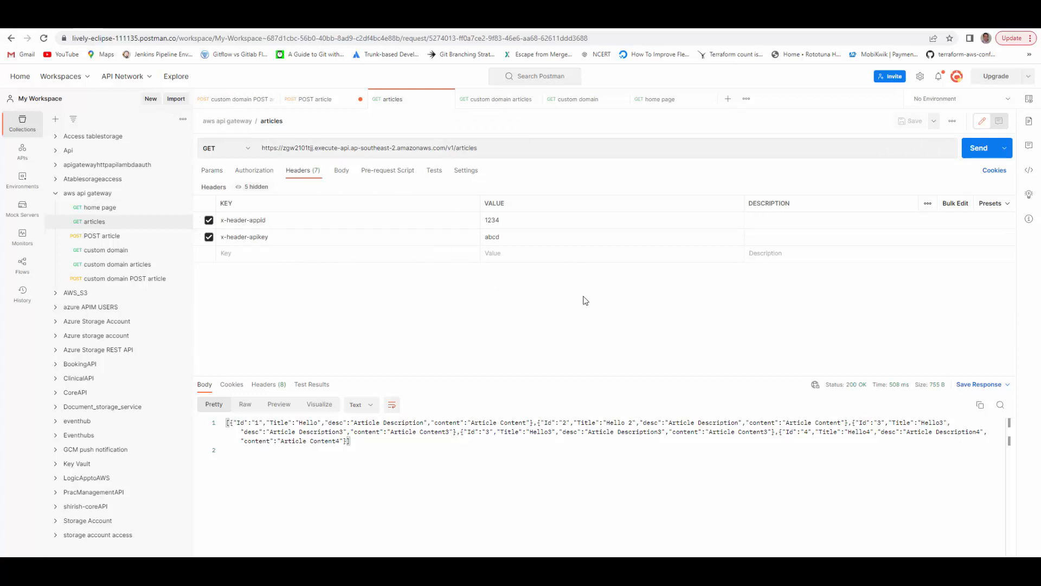
pyautogui.moveTo(731, 281)
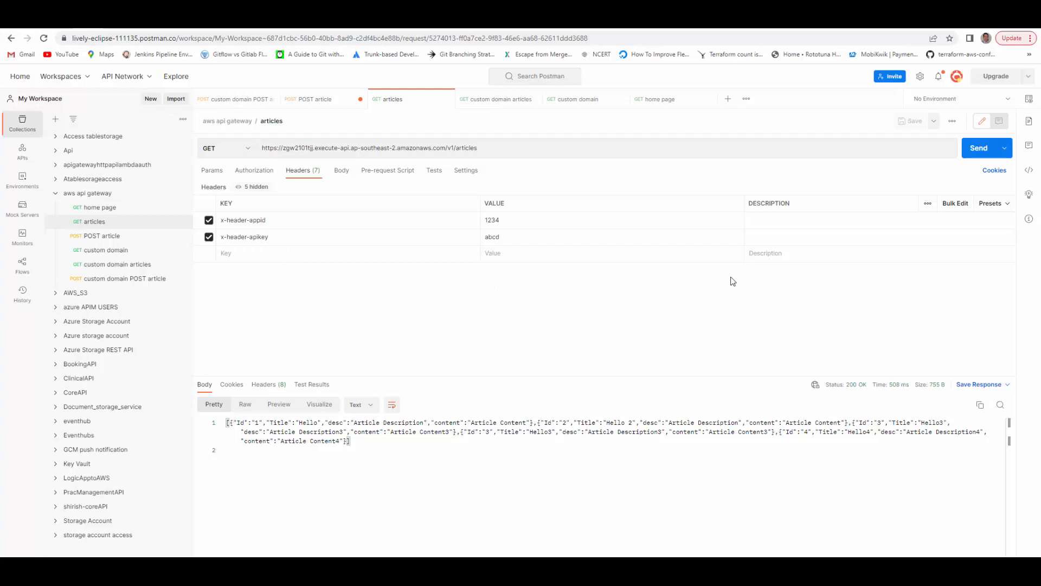
pyautogui.click(978, 148)
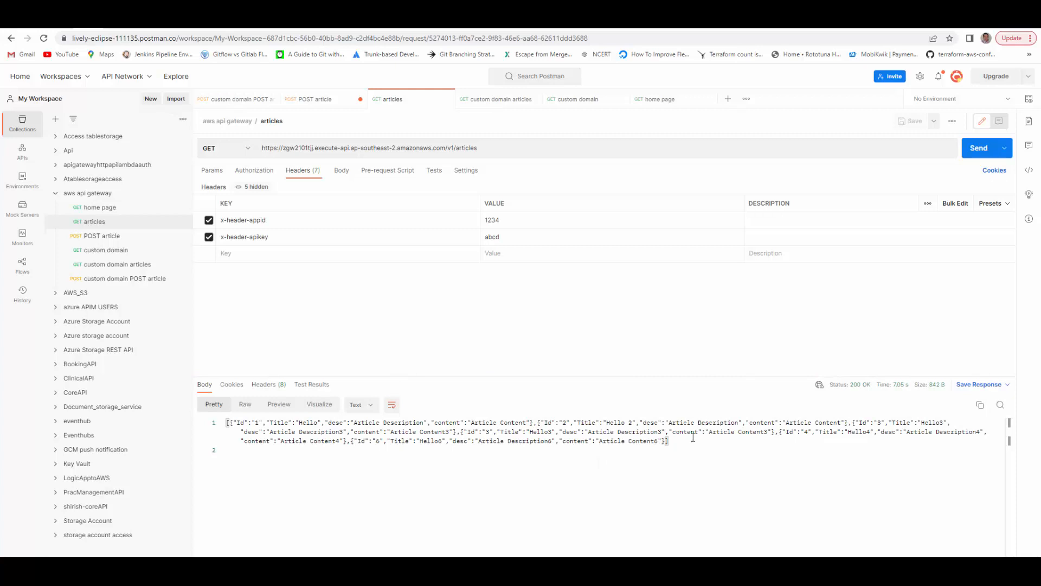
pyautogui.moveTo(858, 383)
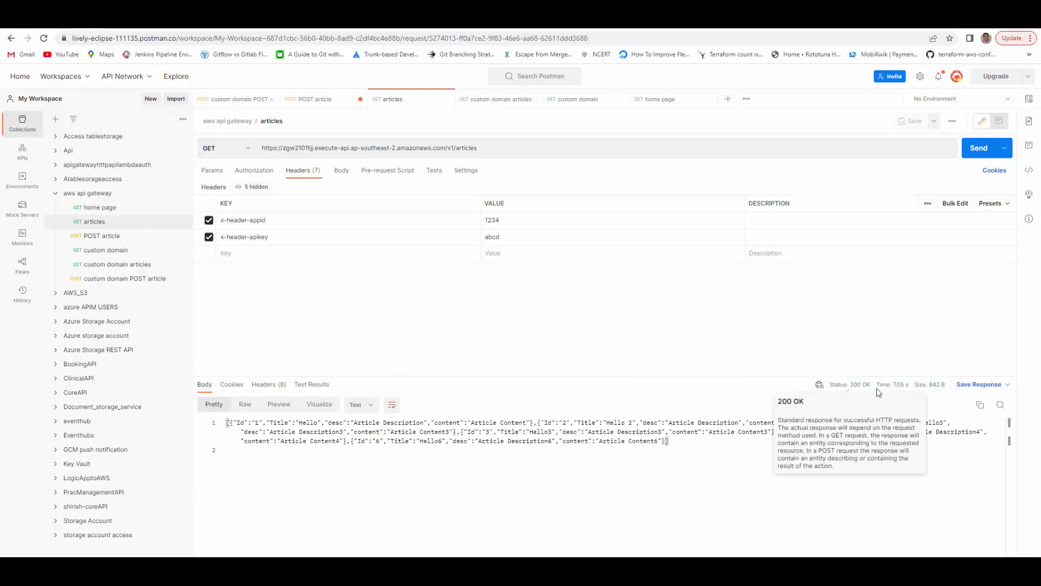
pyautogui.moveTo(690, 335)
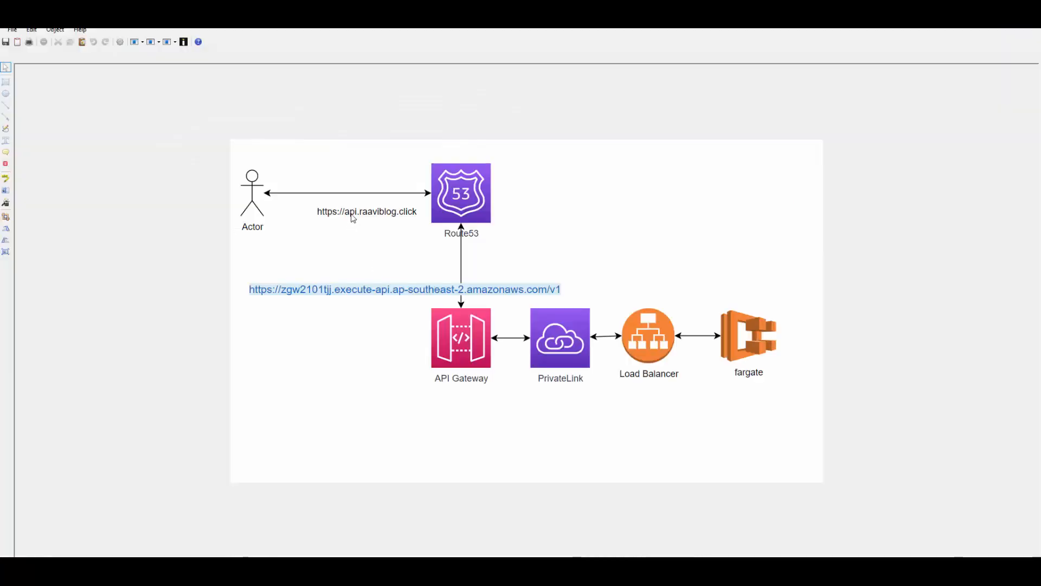
pyautogui.moveTo(414, 222)
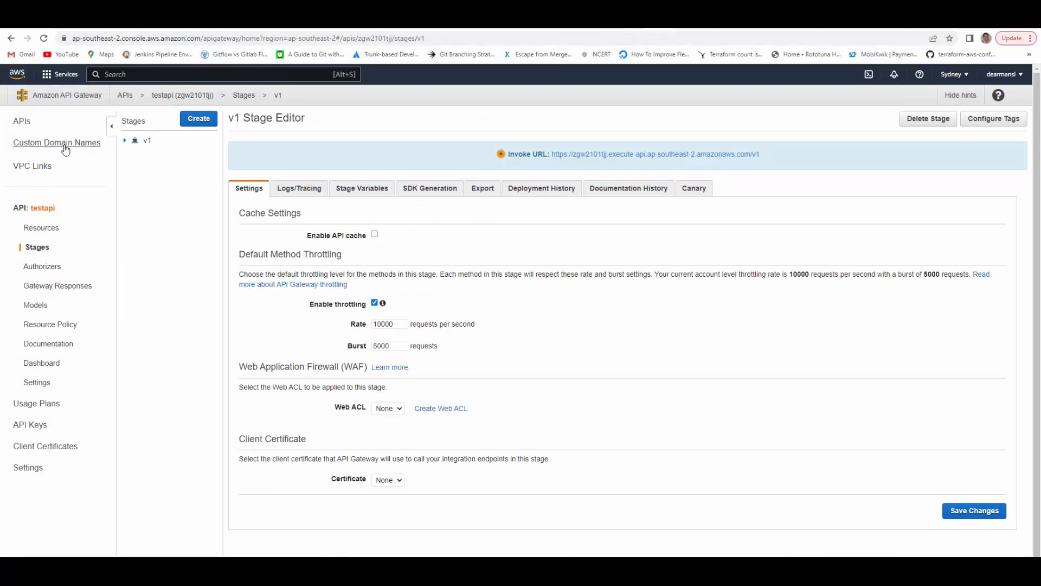
# Create the api.raaviblog.click custom domain using the *.raaviblog.click ACM certificate
pyautogui.click(56, 143)
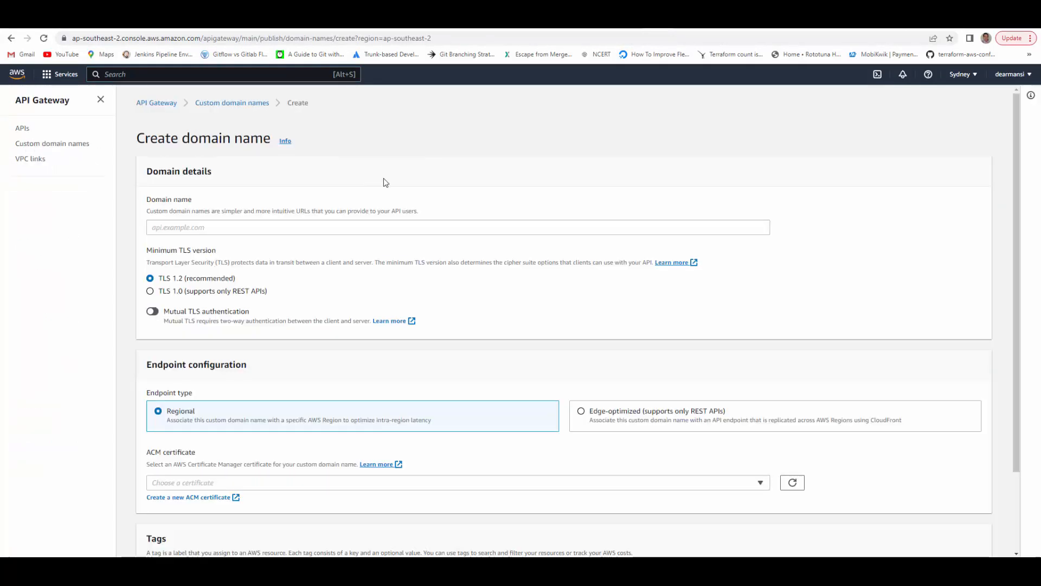
pyautogui.write('api.r')
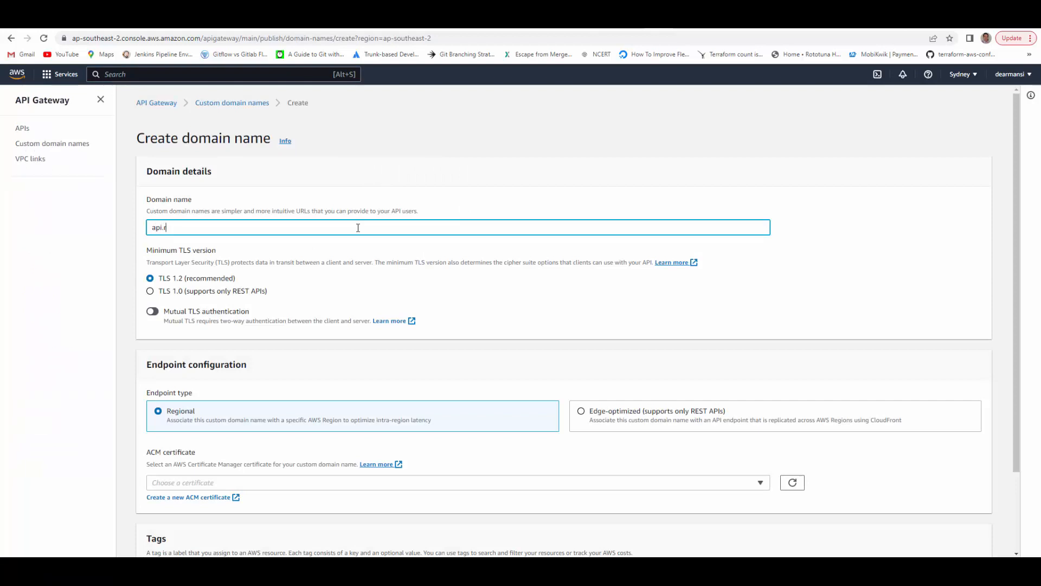
pyautogui.write('aaviblog.click')
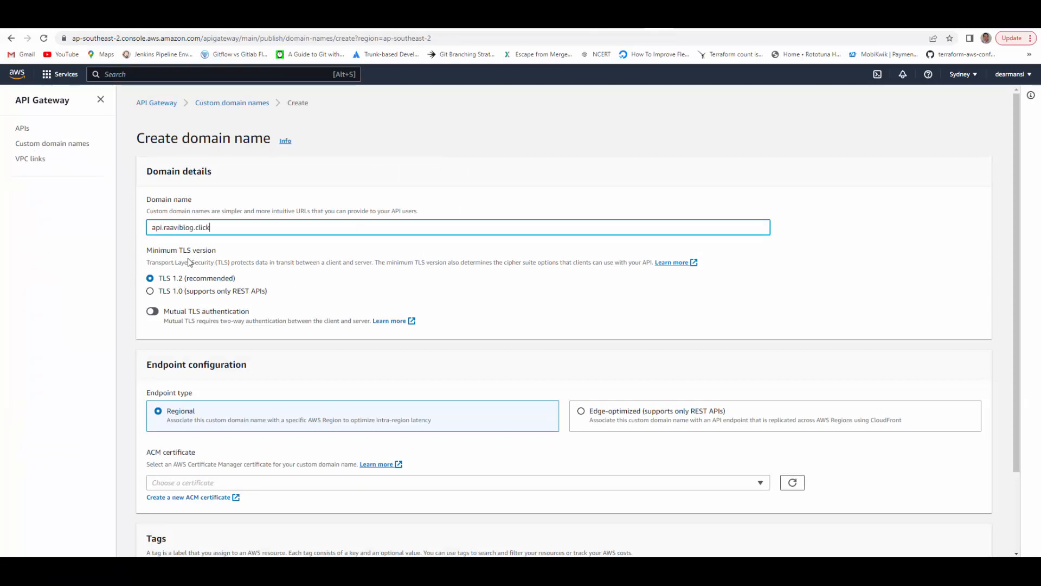
pyautogui.moveTo(178, 287)
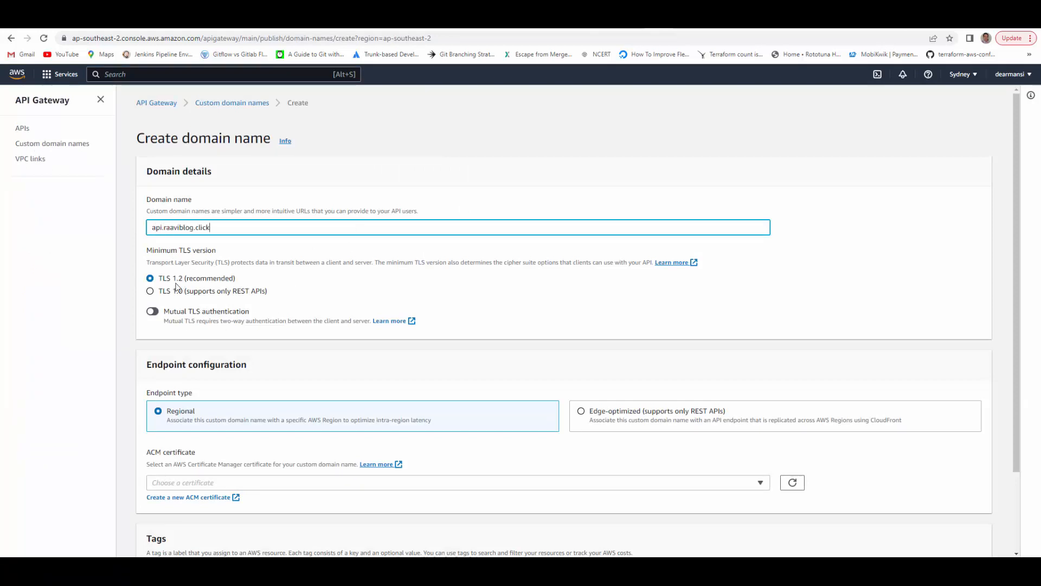
pyautogui.scroll(-3)
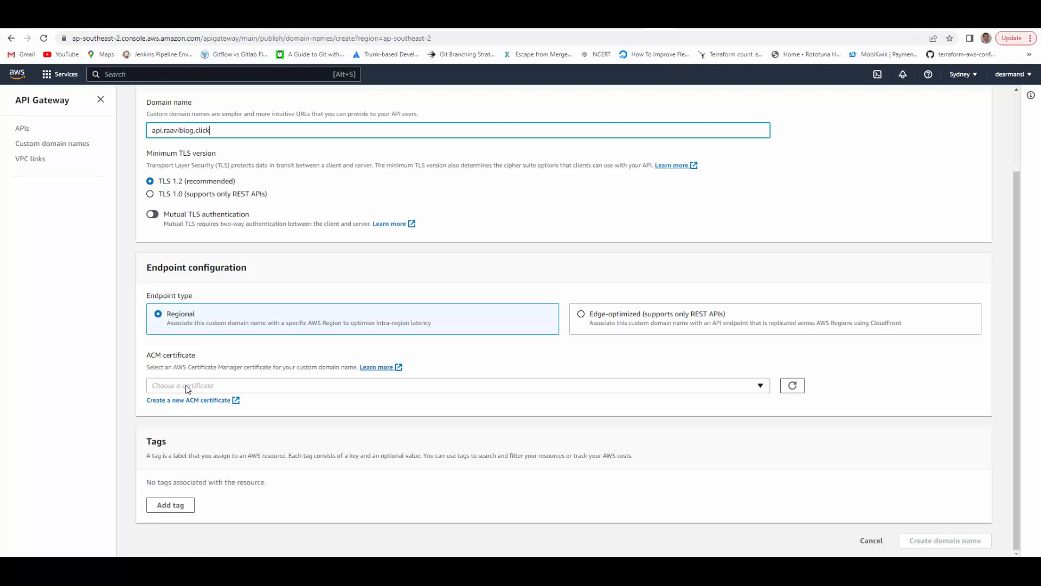
pyautogui.click(457, 385)
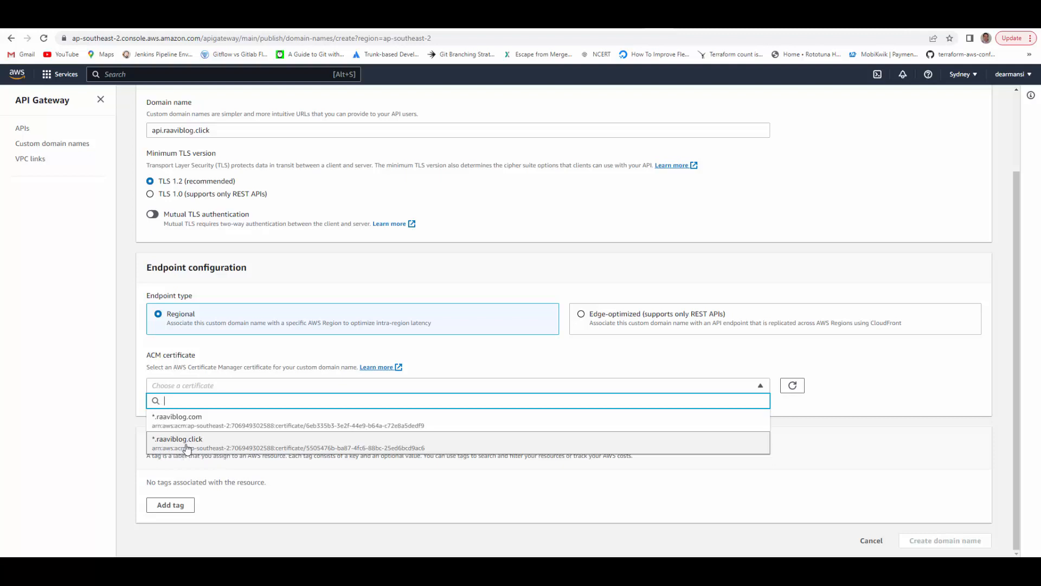
pyautogui.click(178, 439)
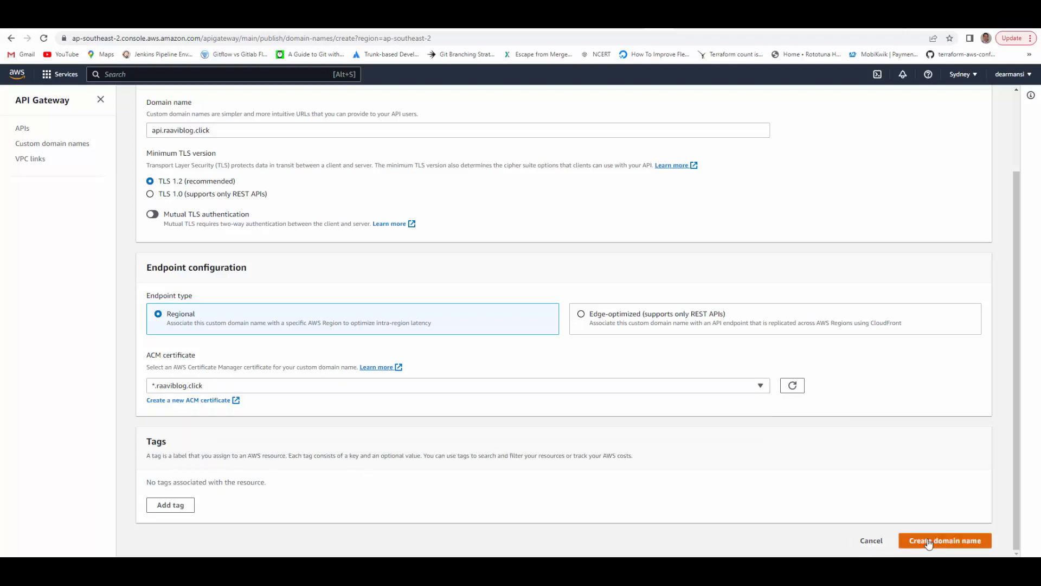
pyautogui.click(943, 540)
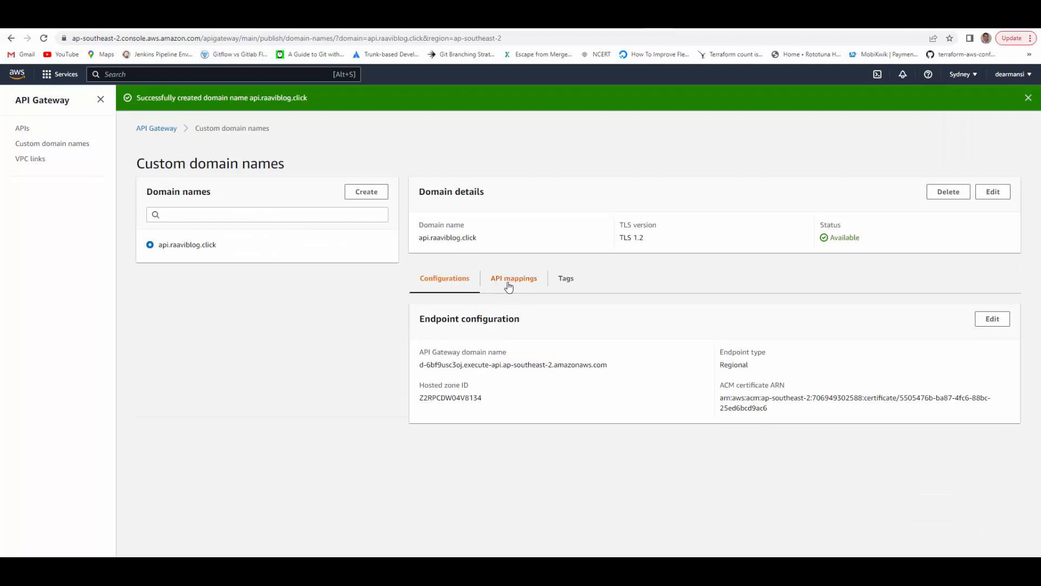
# Add and save an API mapping from api.raaviblog.click to testapi stage v1
pyautogui.click(513, 278)
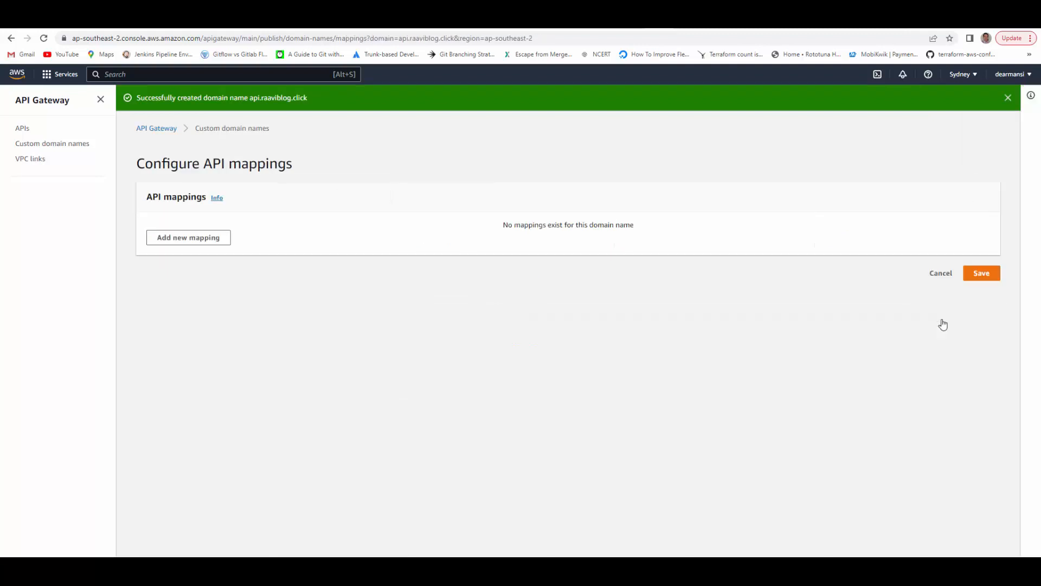
pyautogui.click(188, 237)
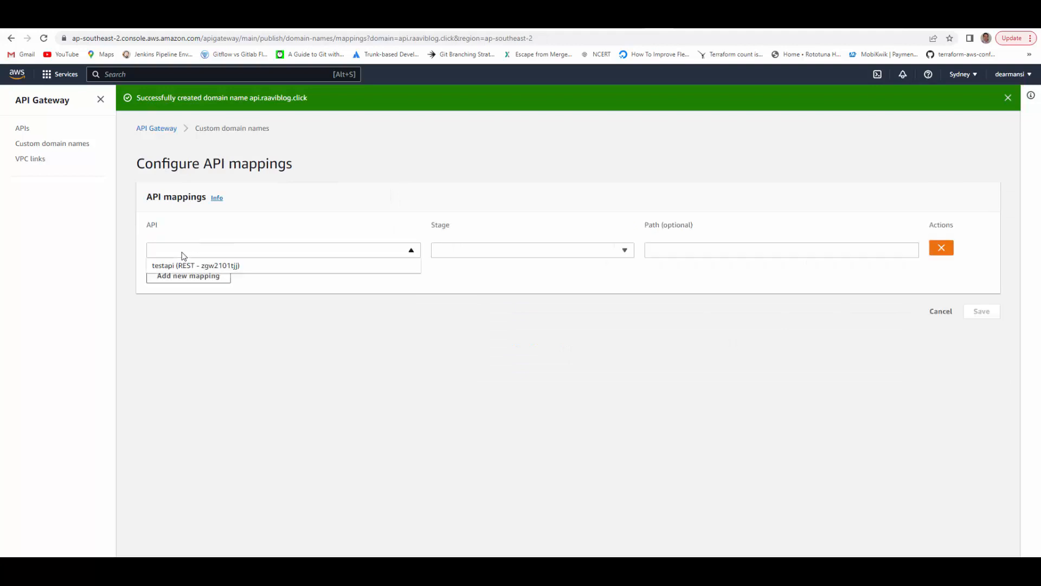
pyautogui.click(195, 265)
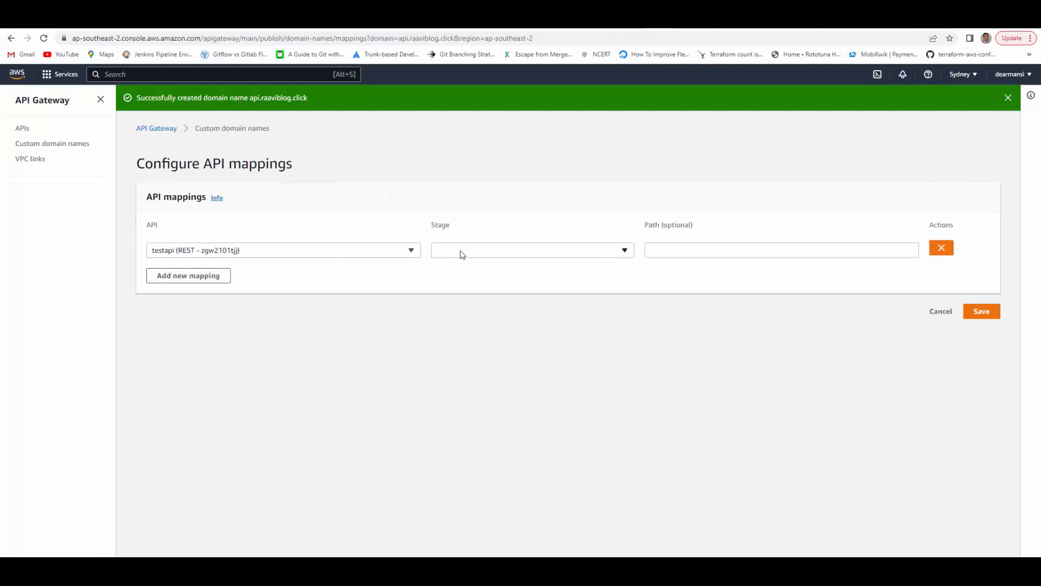
pyautogui.click(531, 250)
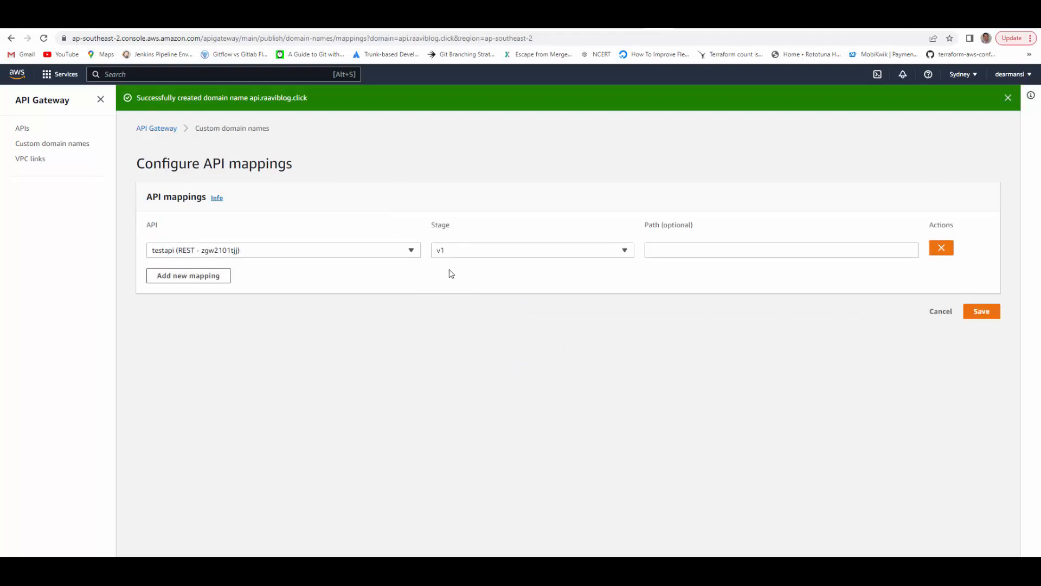
pyautogui.click(981, 310)
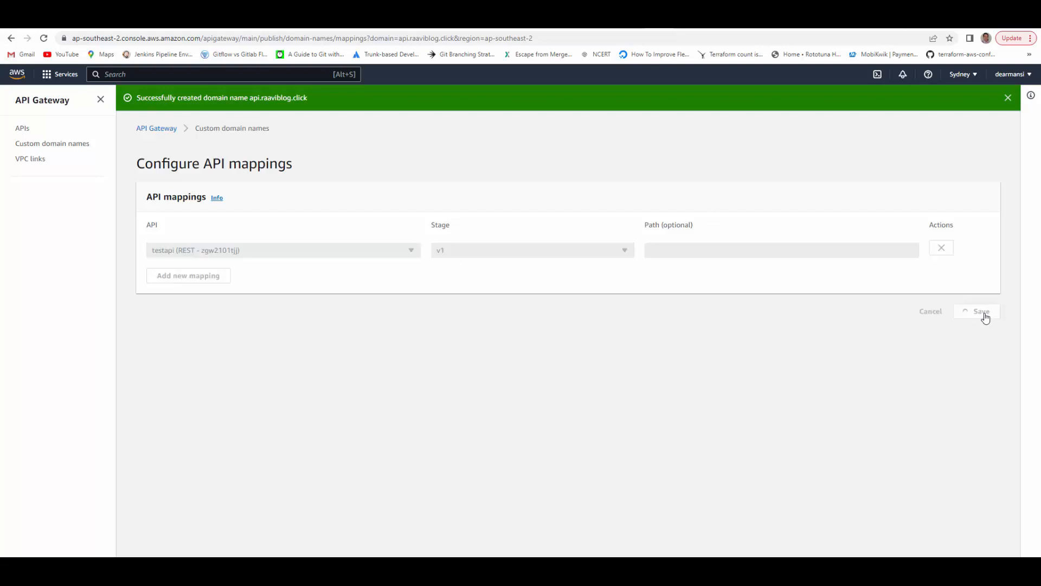
pyautogui.click(981, 311)
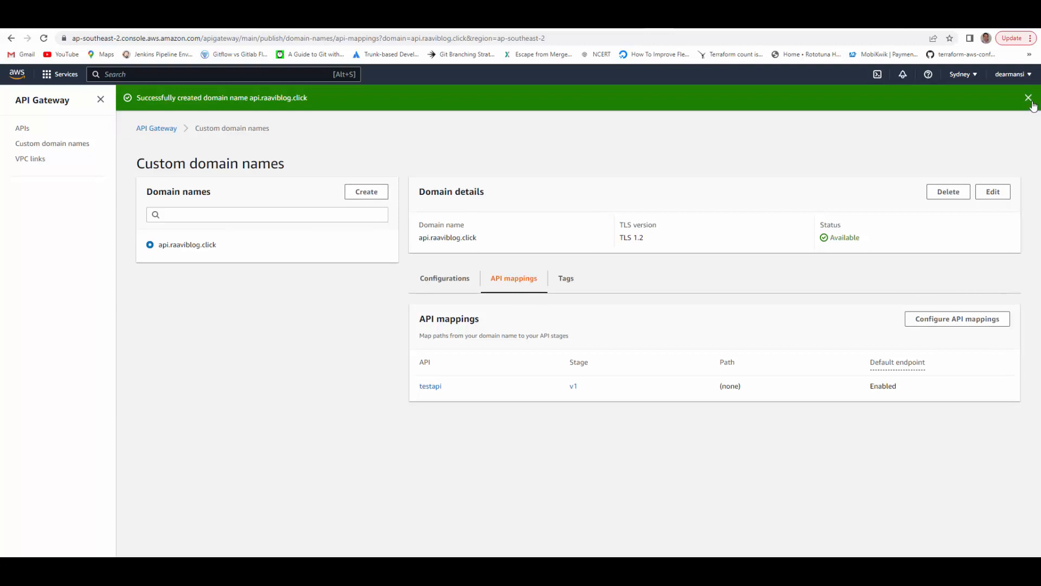
pyautogui.click(1029, 98)
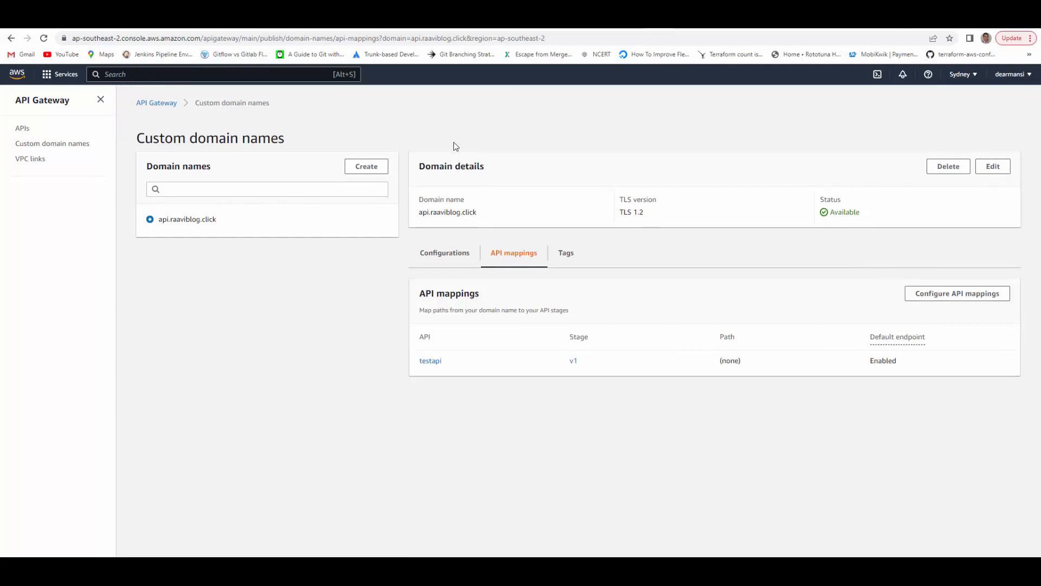
pyautogui.moveTo(633, 143)
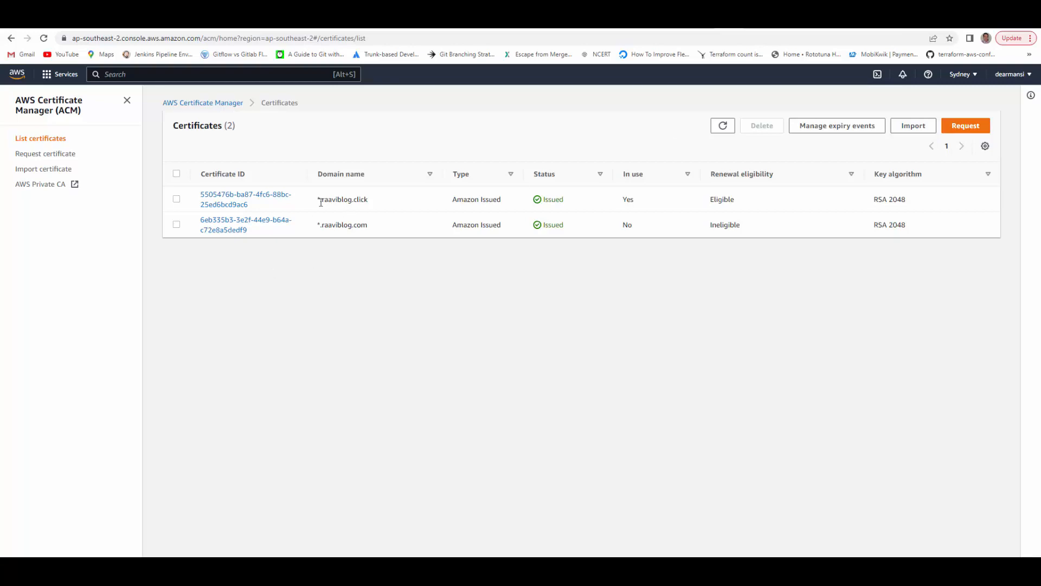
# Open the *.raaviblog.click certificate and inspect its CNAME validation record
pyautogui.click(245, 199)
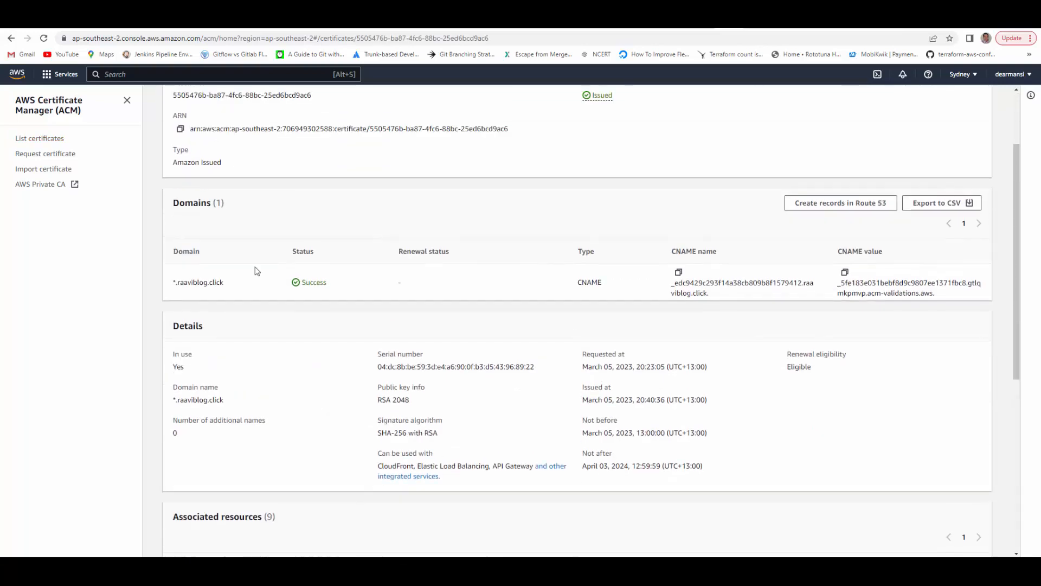
pyautogui.moveTo(867, 217)
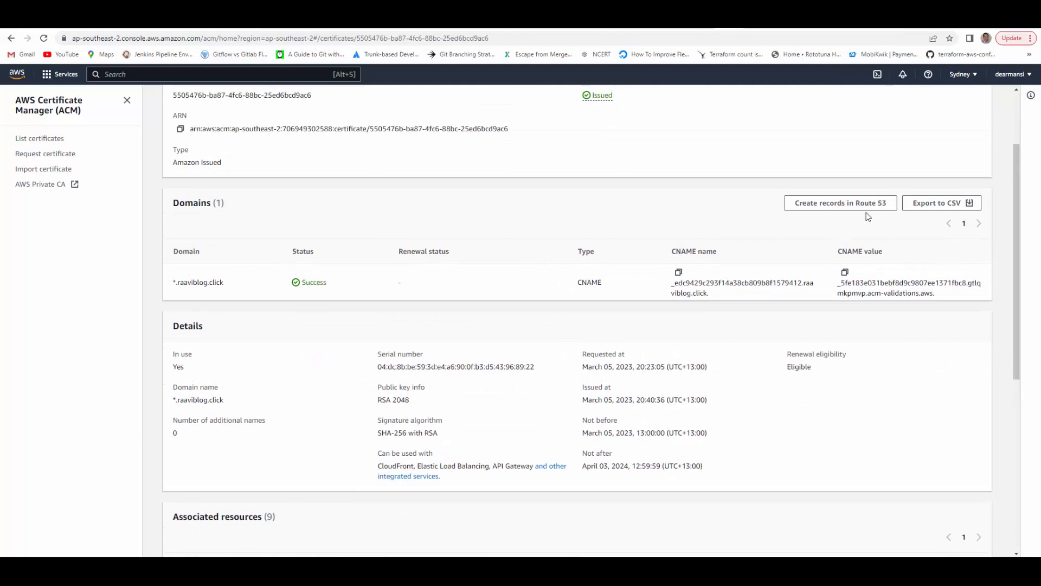
pyautogui.moveTo(674, 249)
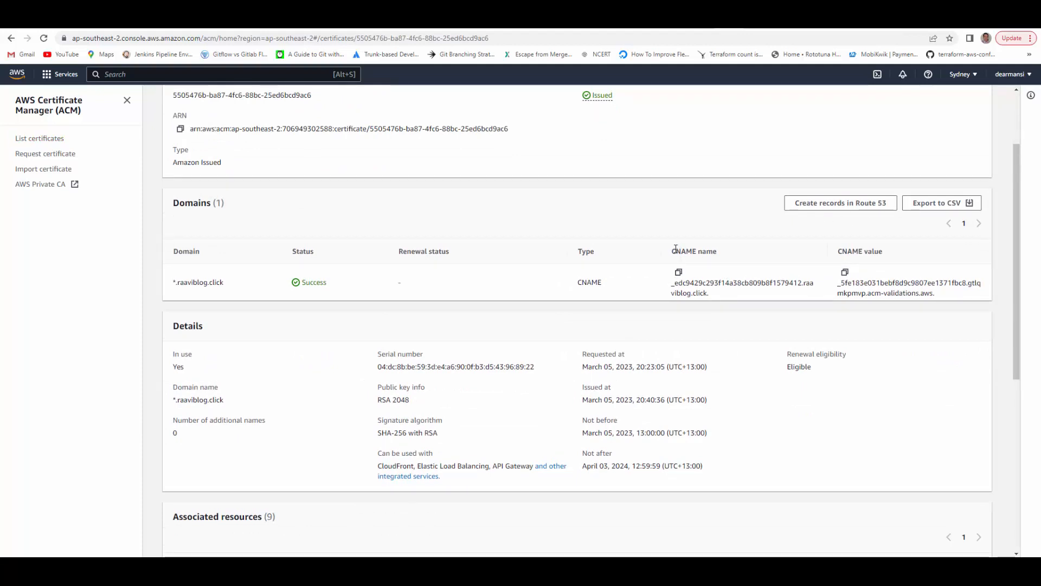
pyautogui.doubleClick(860, 251)
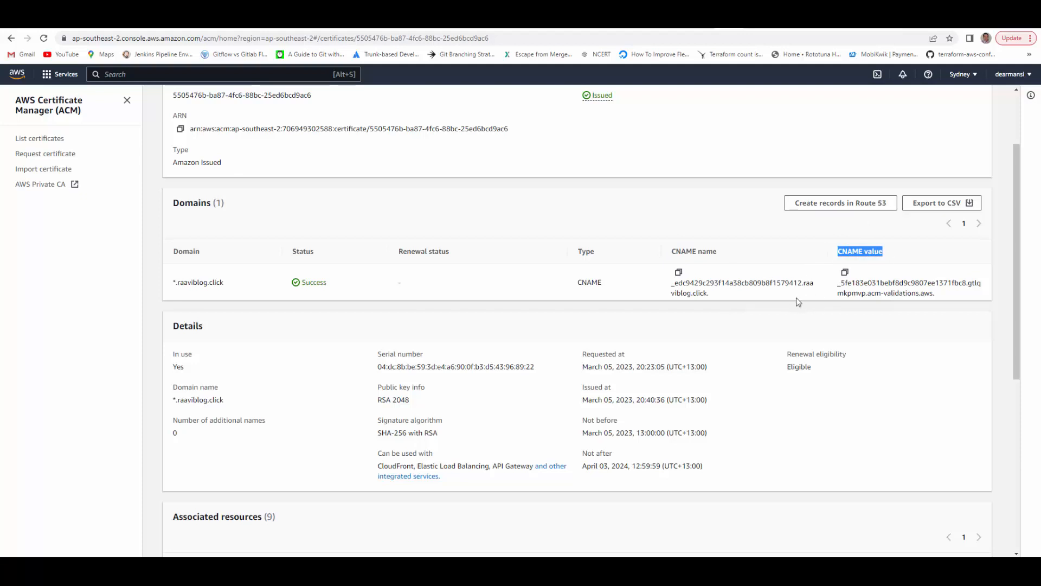
pyautogui.moveTo(759, 318)
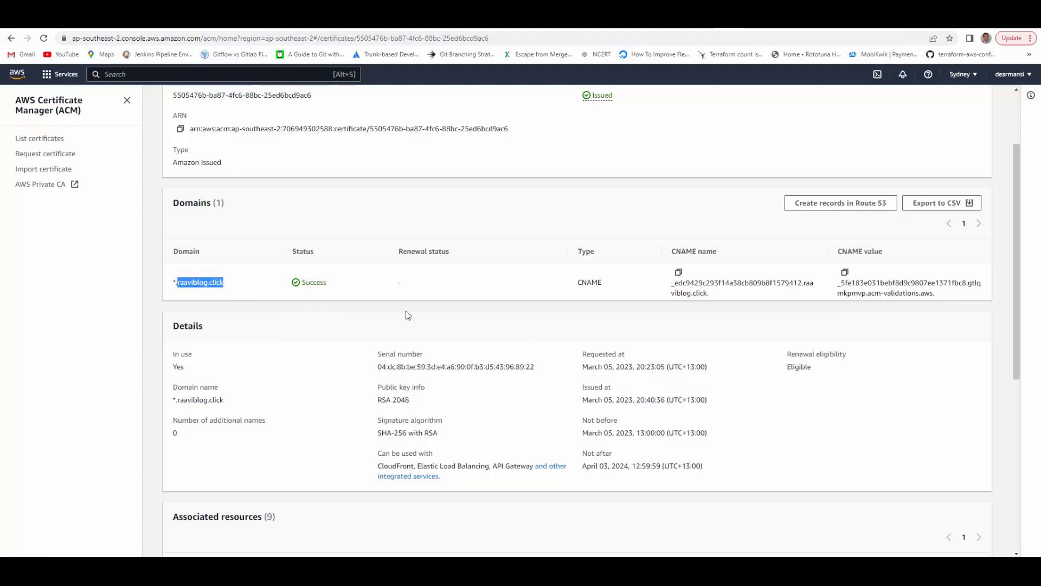
pyautogui.moveTo(559, 325)
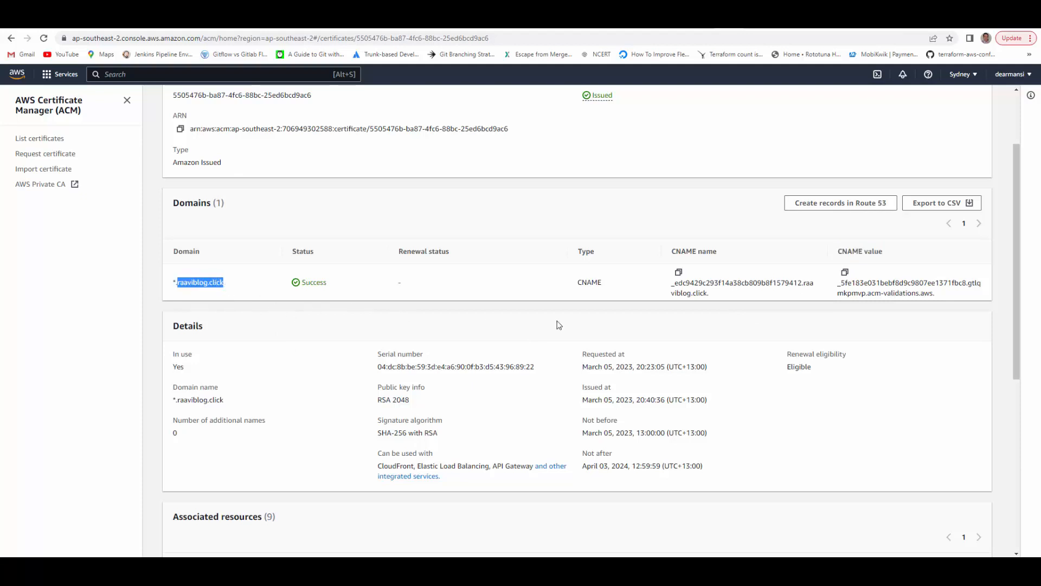
pyautogui.moveTo(260, 332)
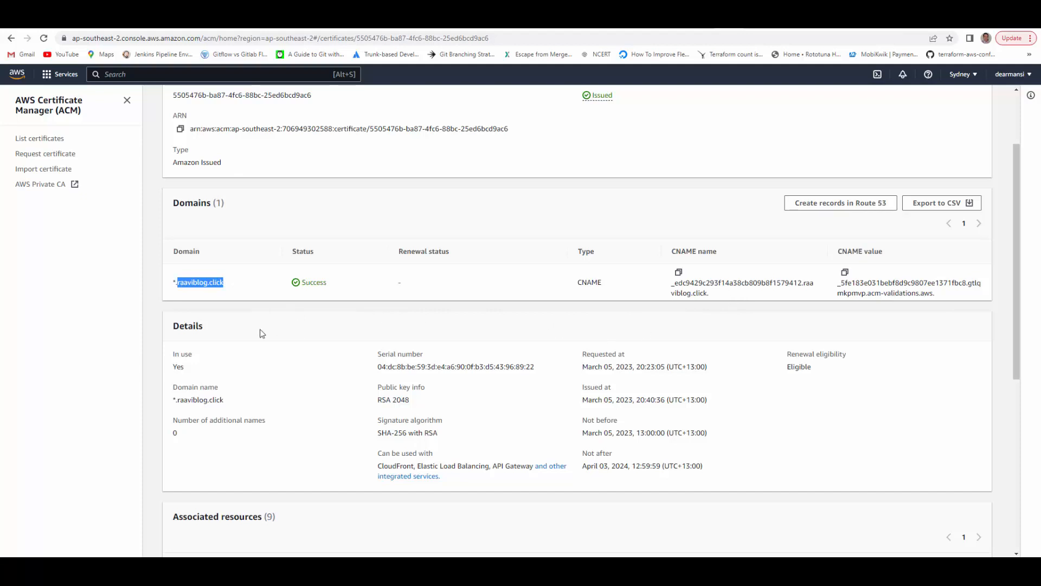
pyautogui.moveTo(233, 332)
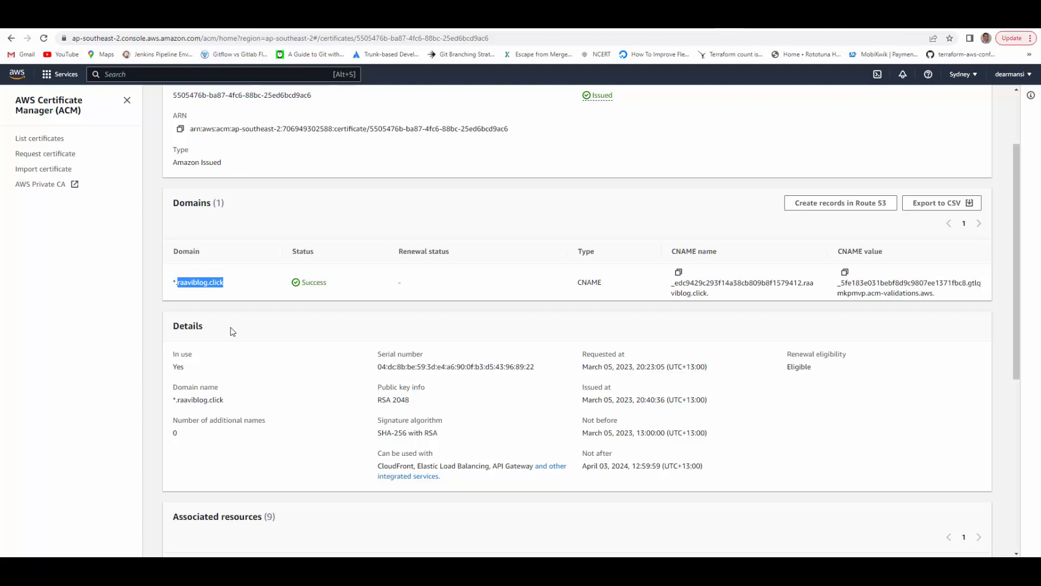
pyautogui.moveTo(490, 291)
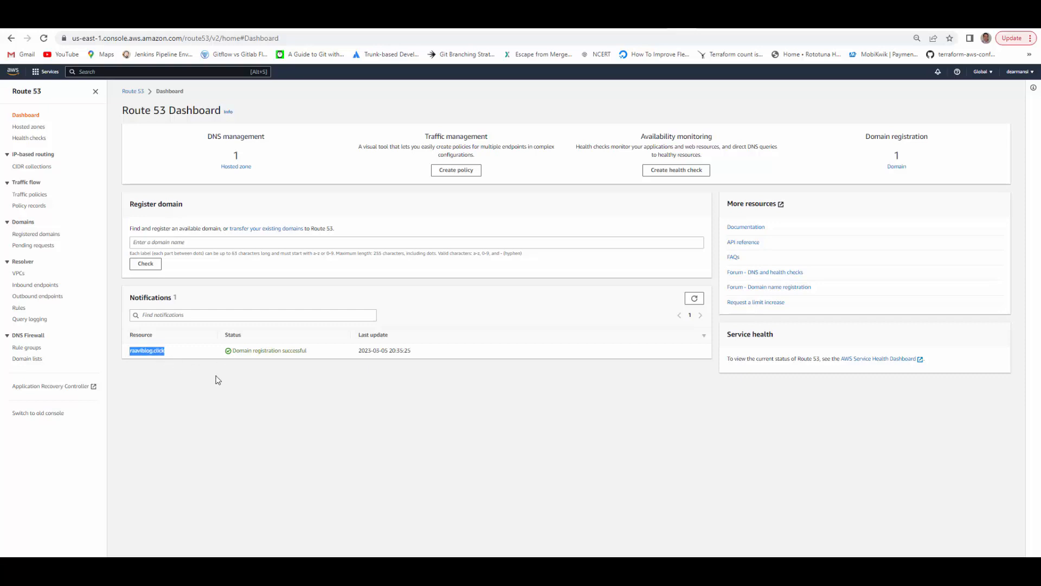
pyautogui.moveTo(236, 167)
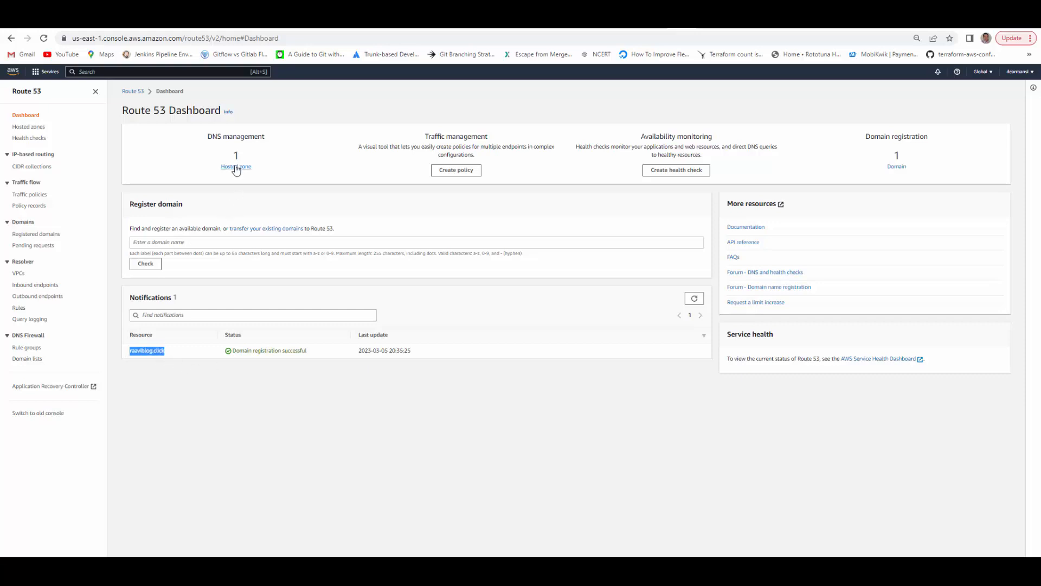
# Open the raaviblog.click hosted zone and start a new record from its record list
pyautogui.click(236, 166)
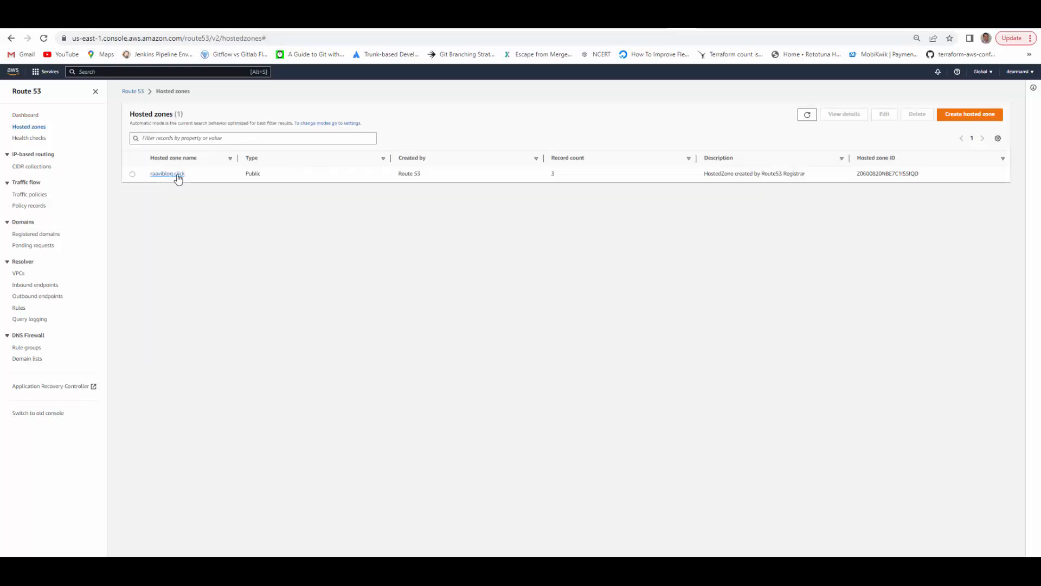
pyautogui.click(166, 174)
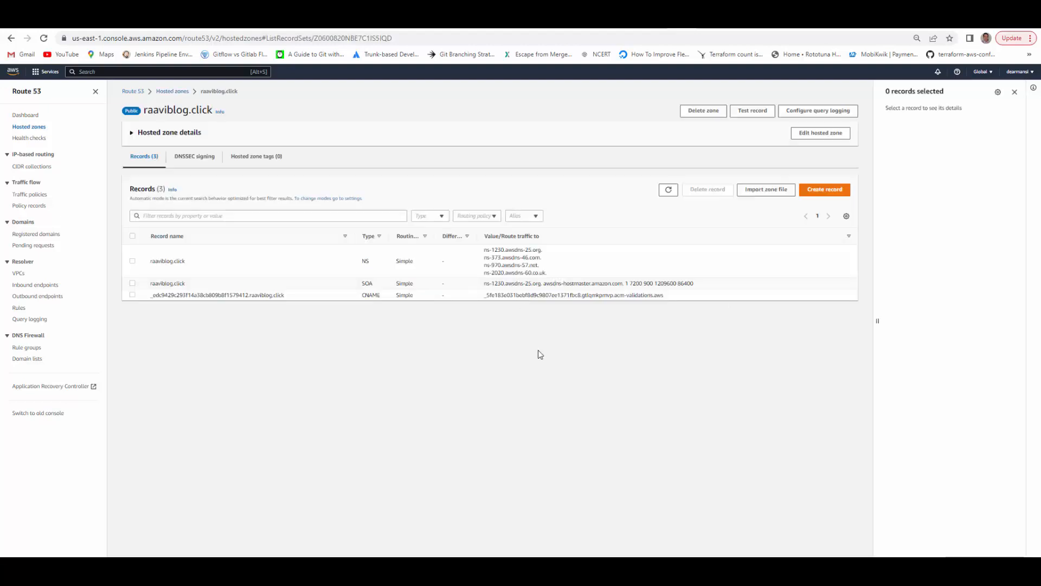
pyautogui.moveTo(193, 284)
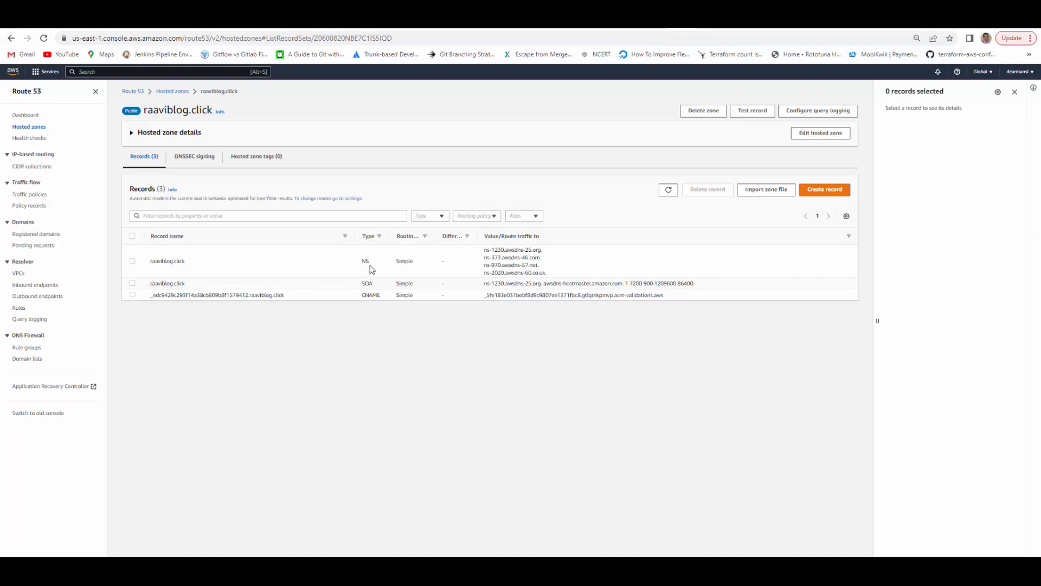
pyautogui.moveTo(369, 313)
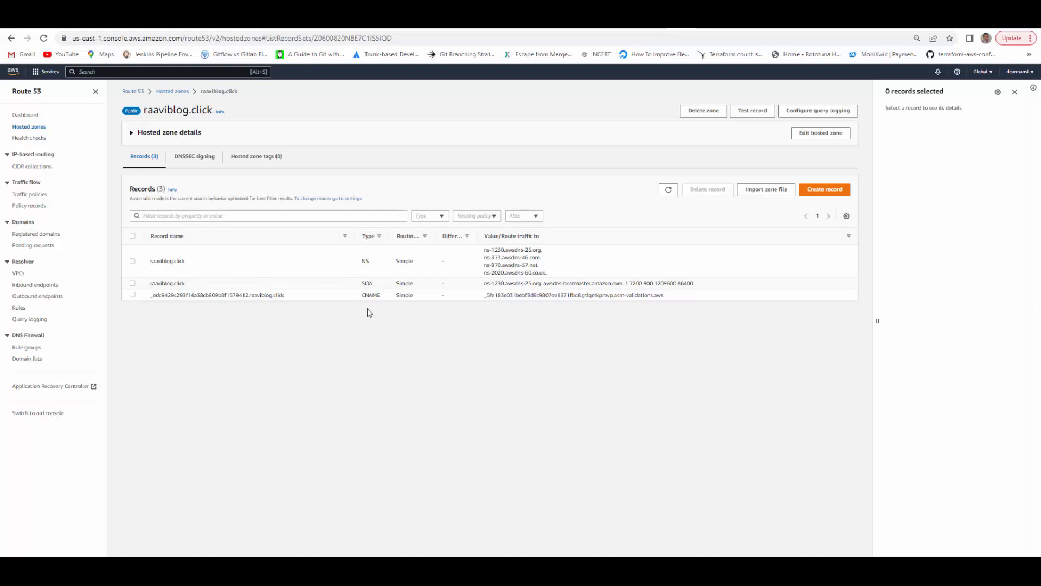
pyautogui.moveTo(312, 309)
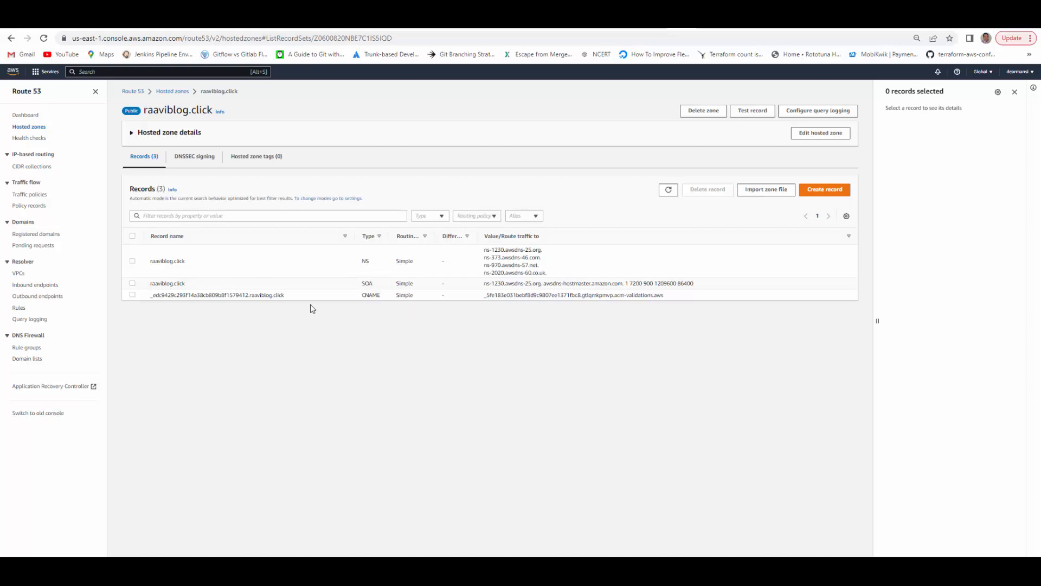
pyautogui.doubleClick(212, 295)
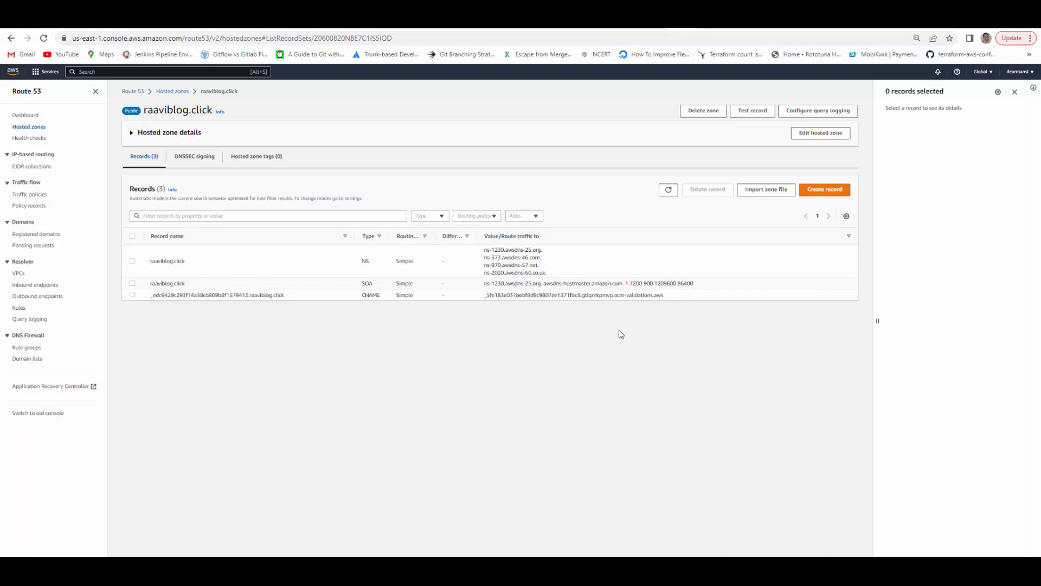
pyautogui.click(825, 189)
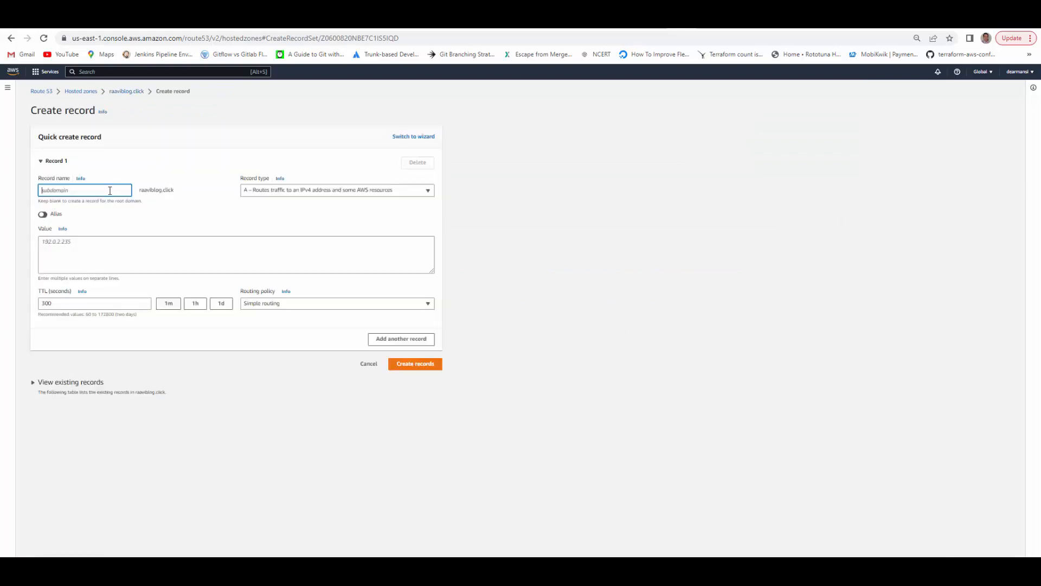
# Create record 'api' as a simple-routing alias to the ap-southeast-2 API Gateway endpoint
pyautogui.write('api')
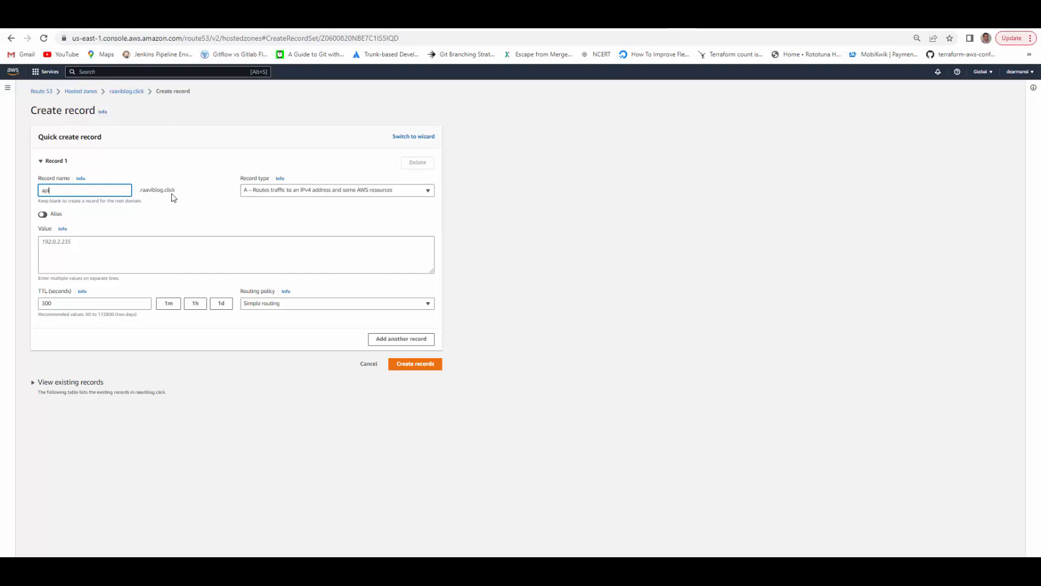
pyautogui.moveTo(266, 194)
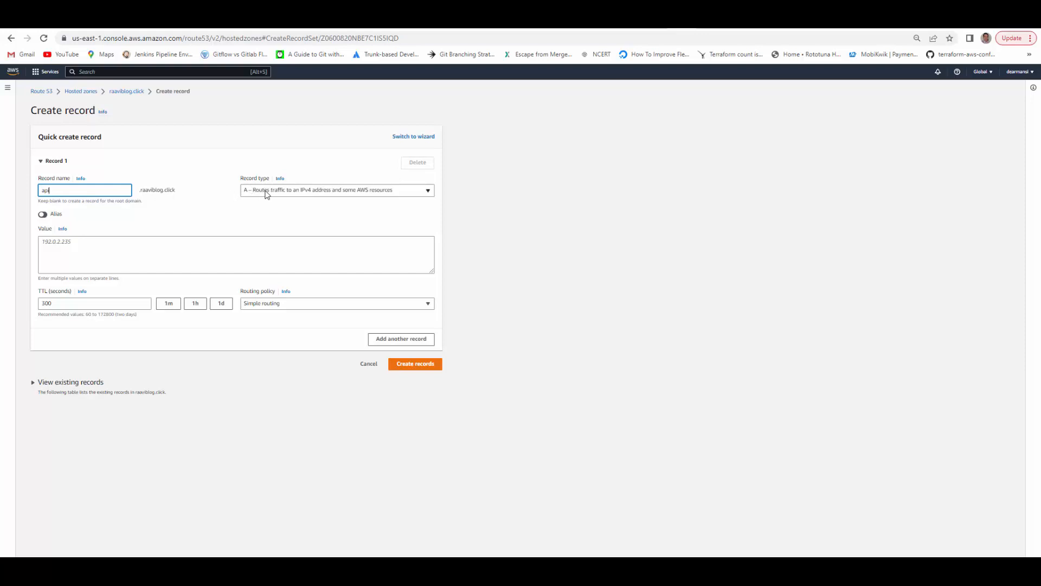
pyautogui.click(43, 214)
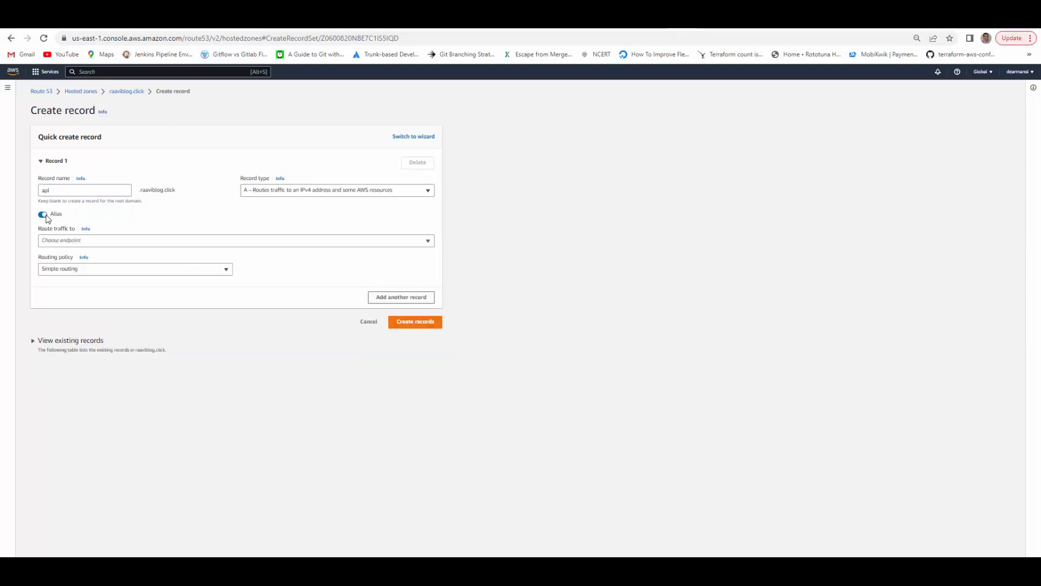
pyautogui.click(235, 240)
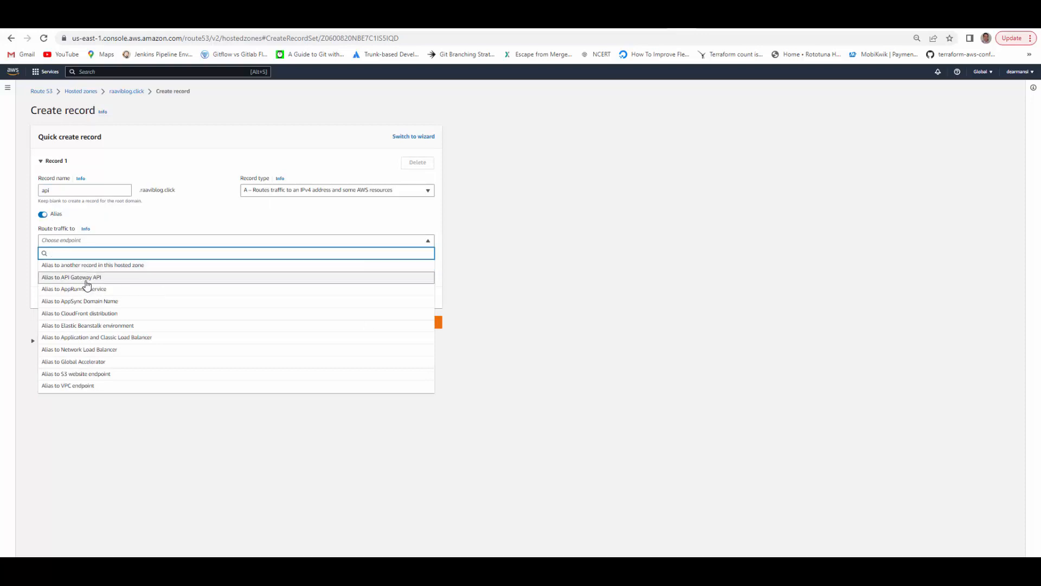
pyautogui.click(71, 277)
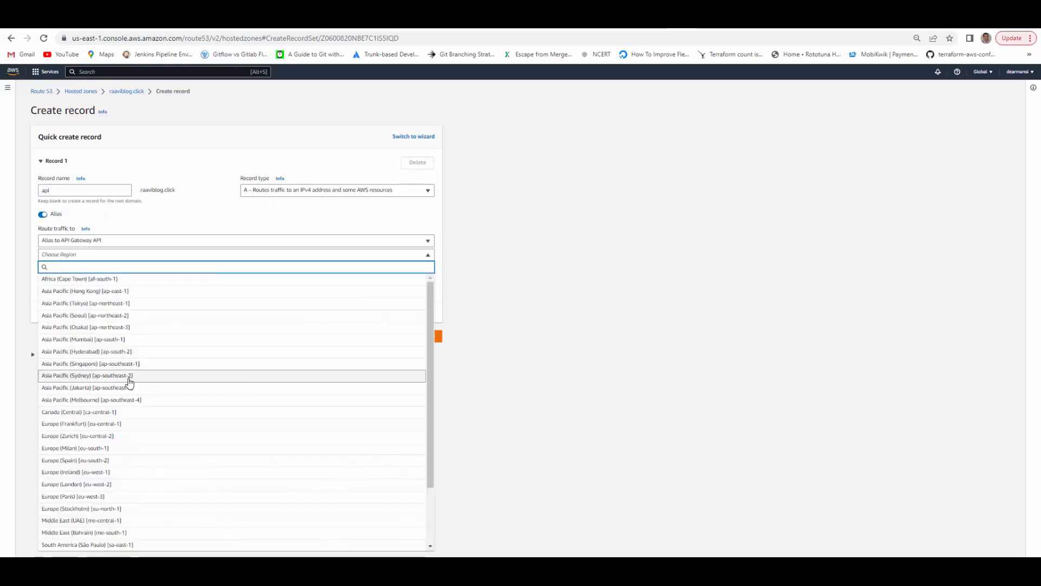
pyautogui.click(87, 375)
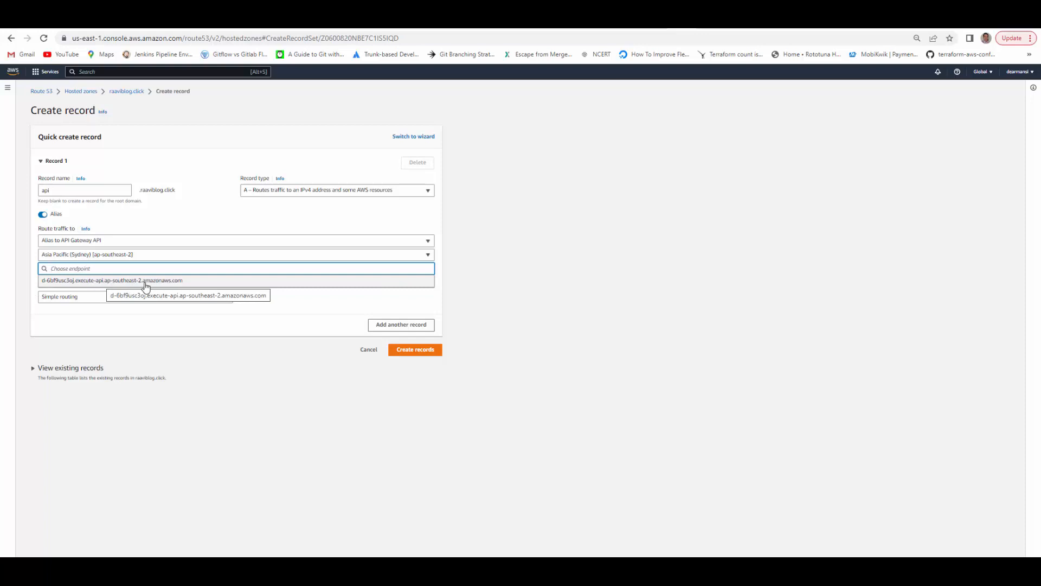
pyautogui.click(112, 280)
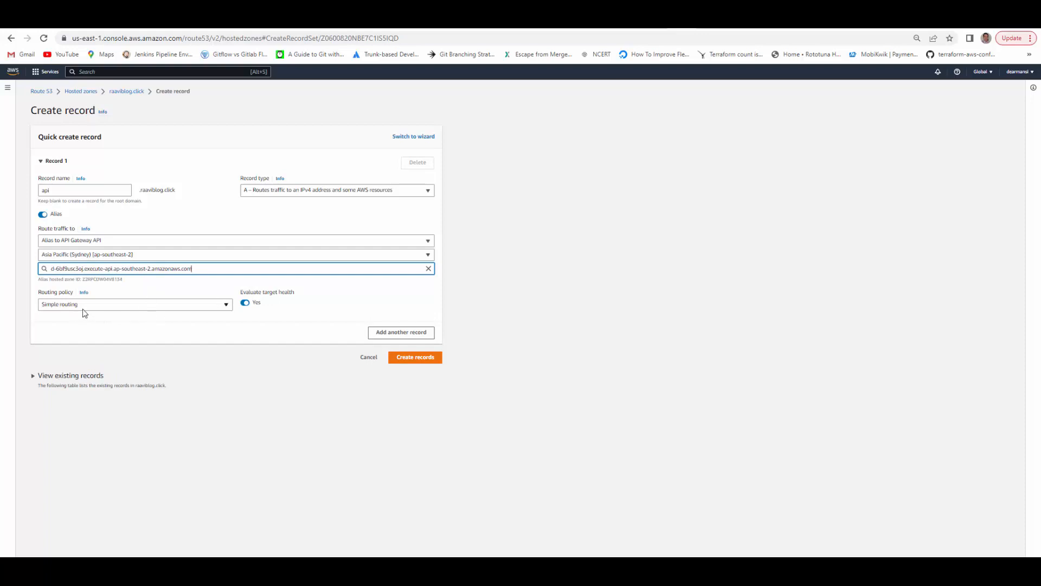
pyautogui.click(135, 304)
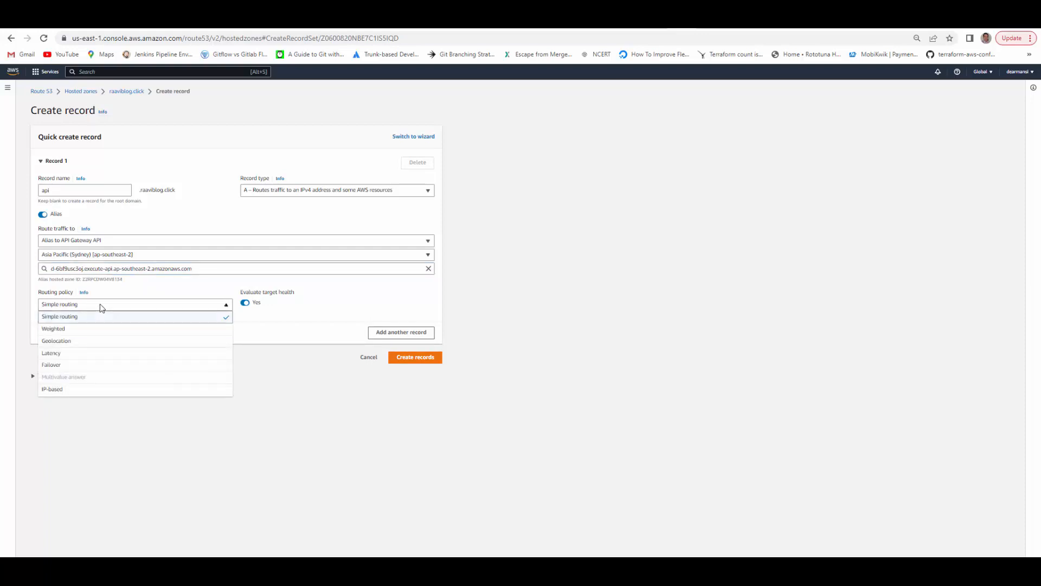
pyautogui.click(59, 316)
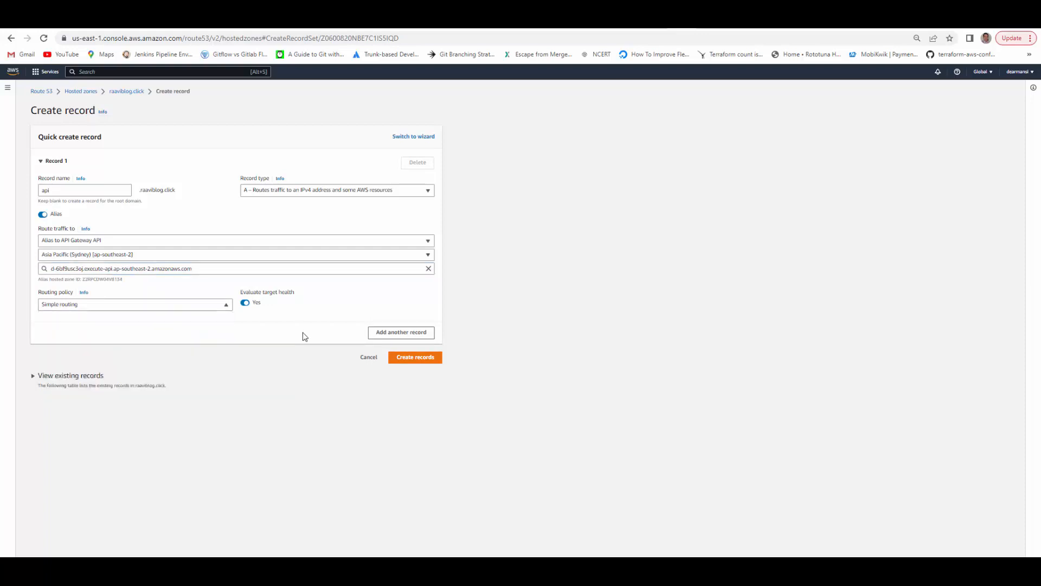
pyautogui.click(415, 357)
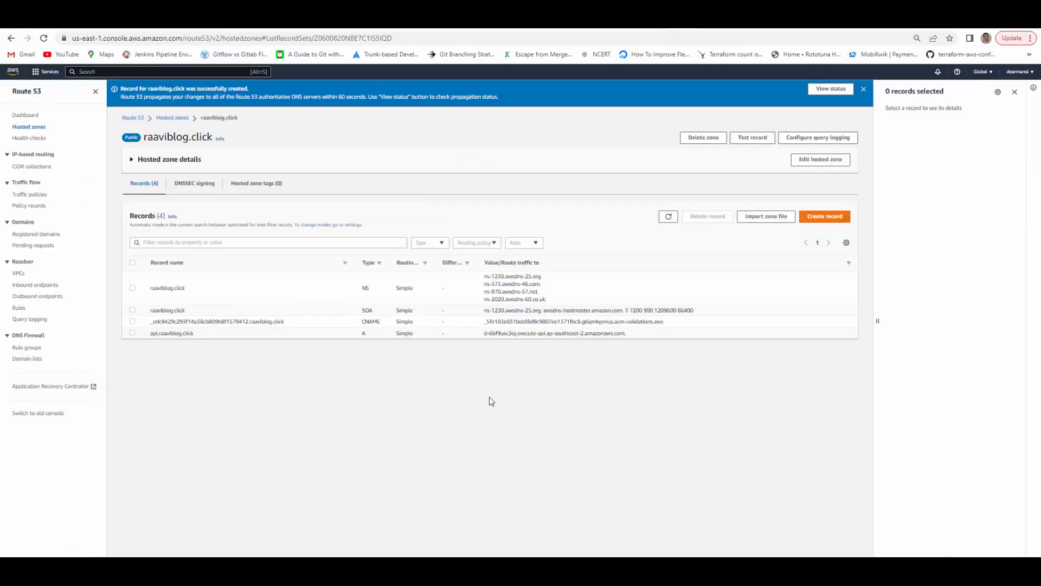
pyautogui.doubleClick(171, 332)
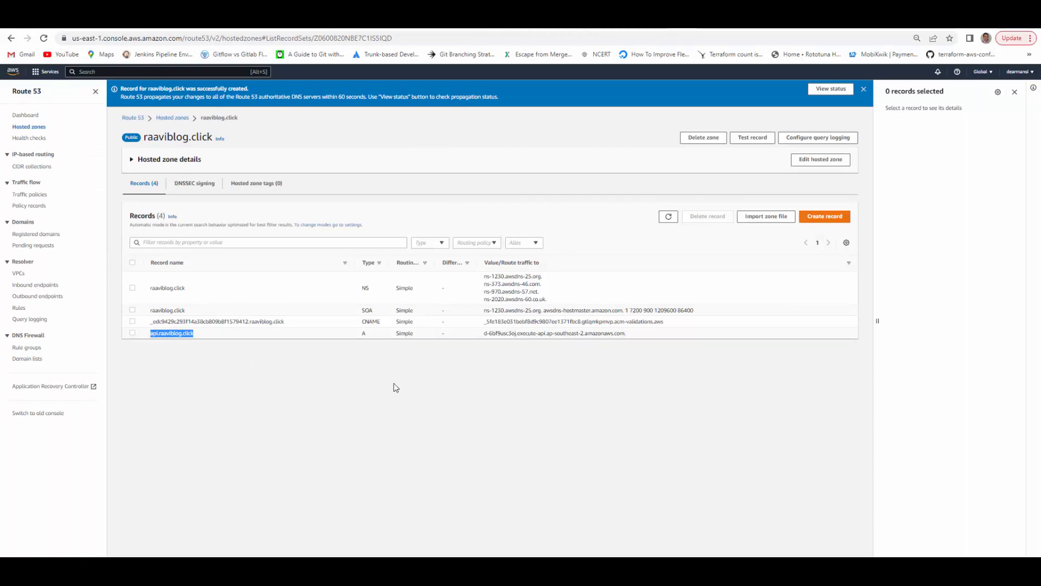
pyautogui.moveTo(191, 344)
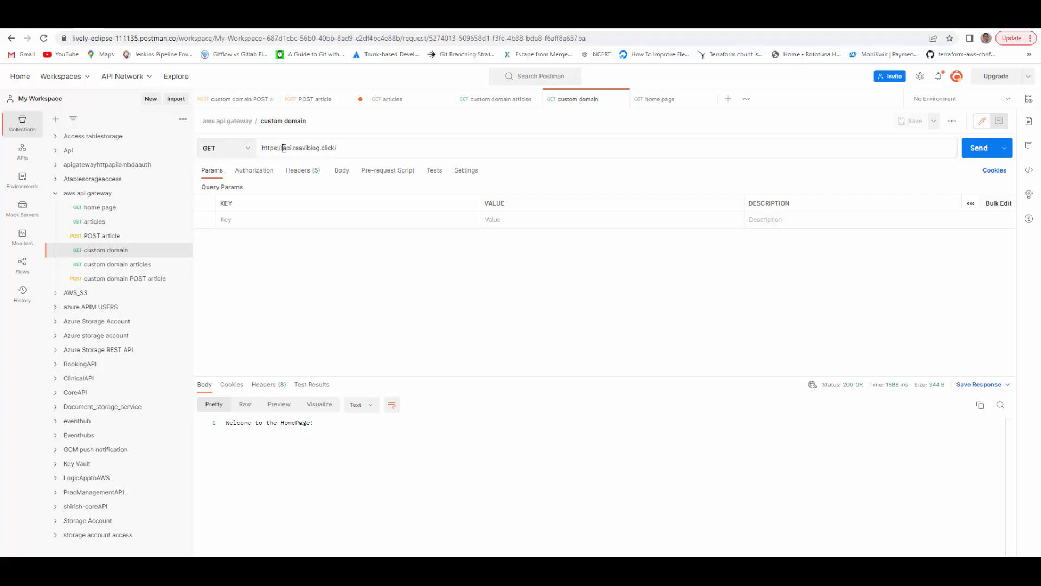
pyautogui.doubleClick(308, 148)
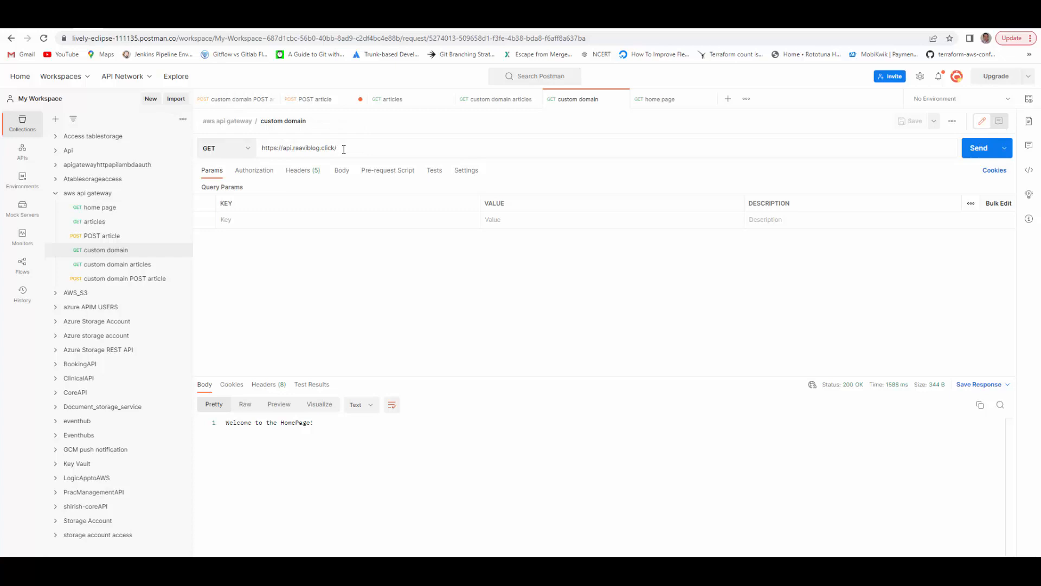
pyautogui.moveTo(98, 206)
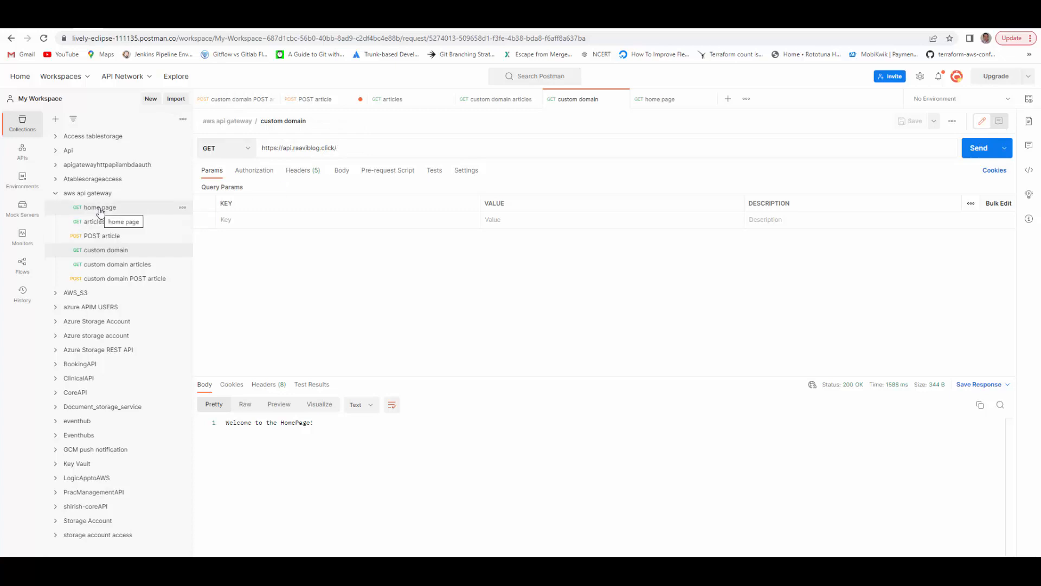
pyautogui.click(99, 206)
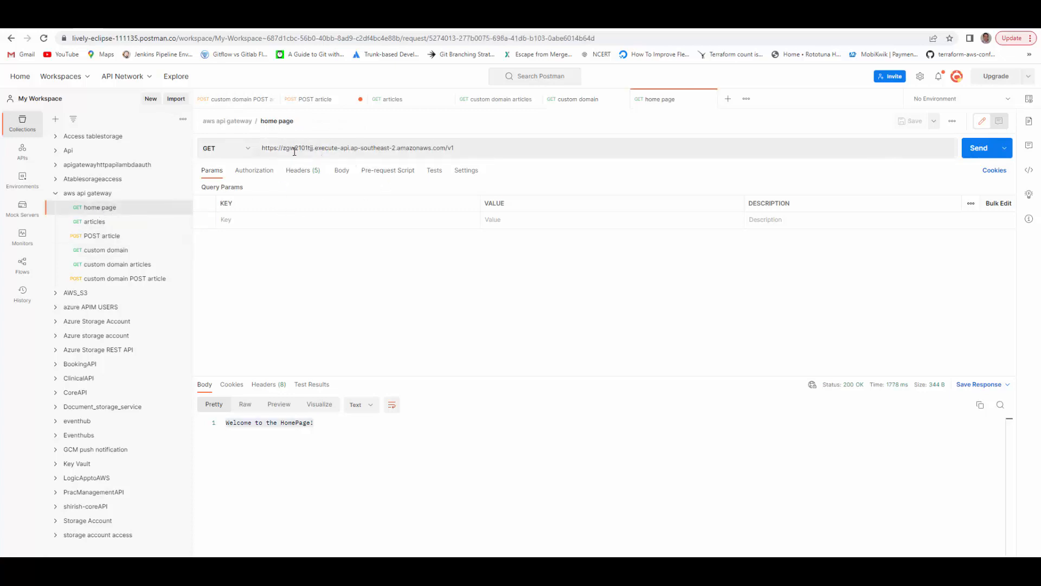
pyautogui.tripleClick(357, 147)
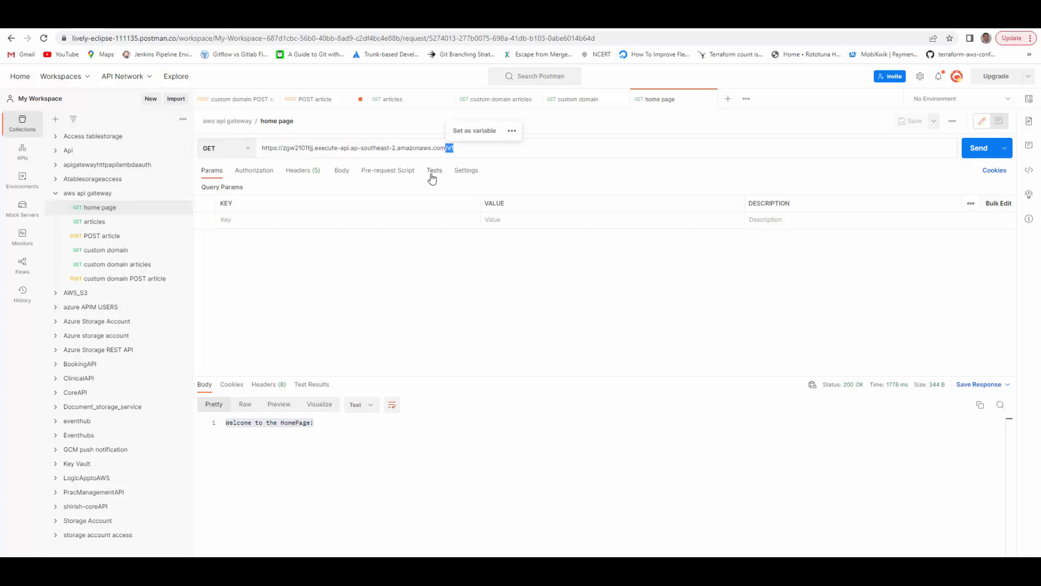
pyautogui.click(105, 250)
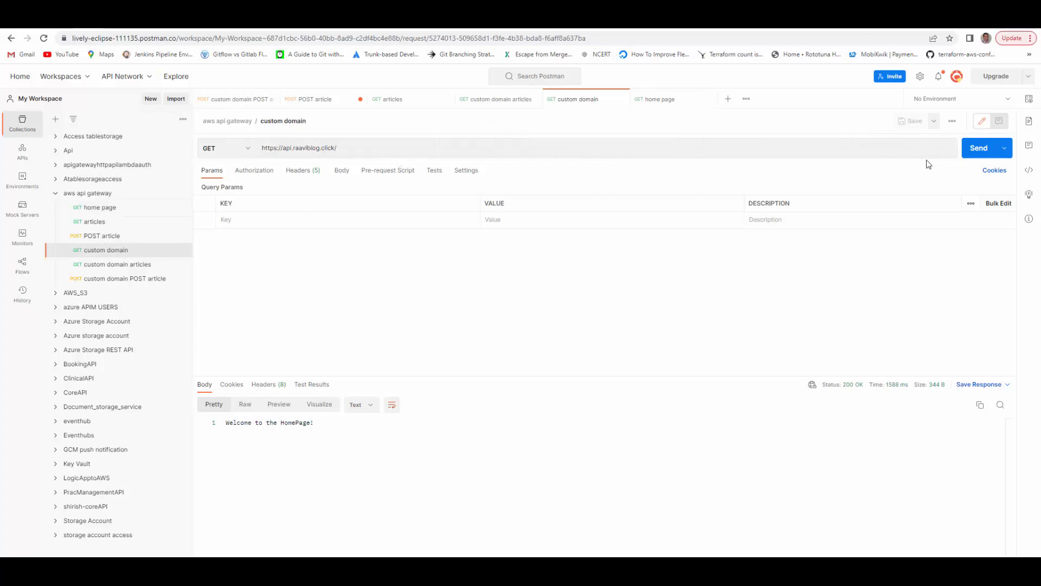
pyautogui.click(978, 148)
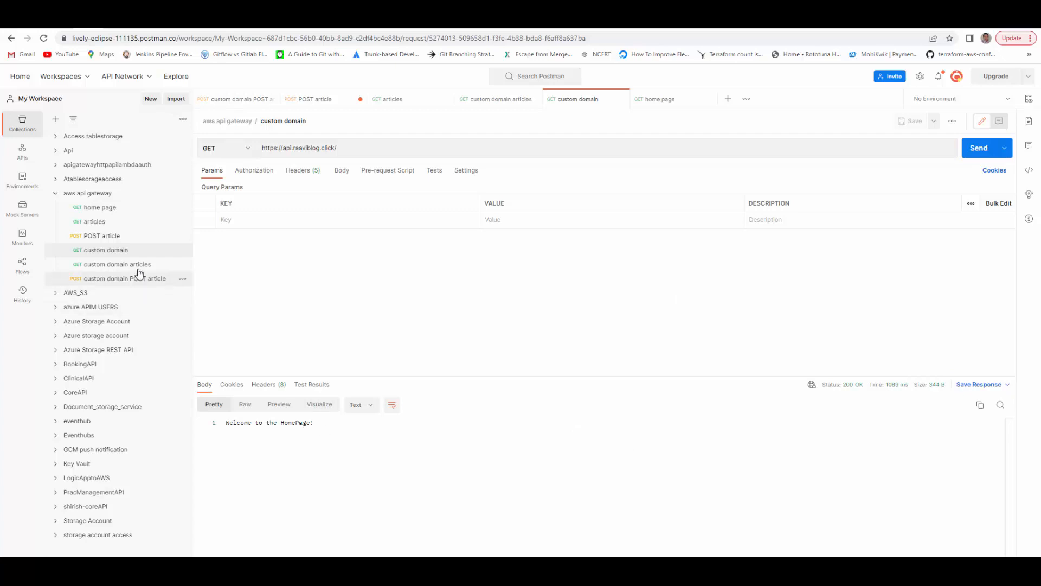
pyautogui.click(116, 264)
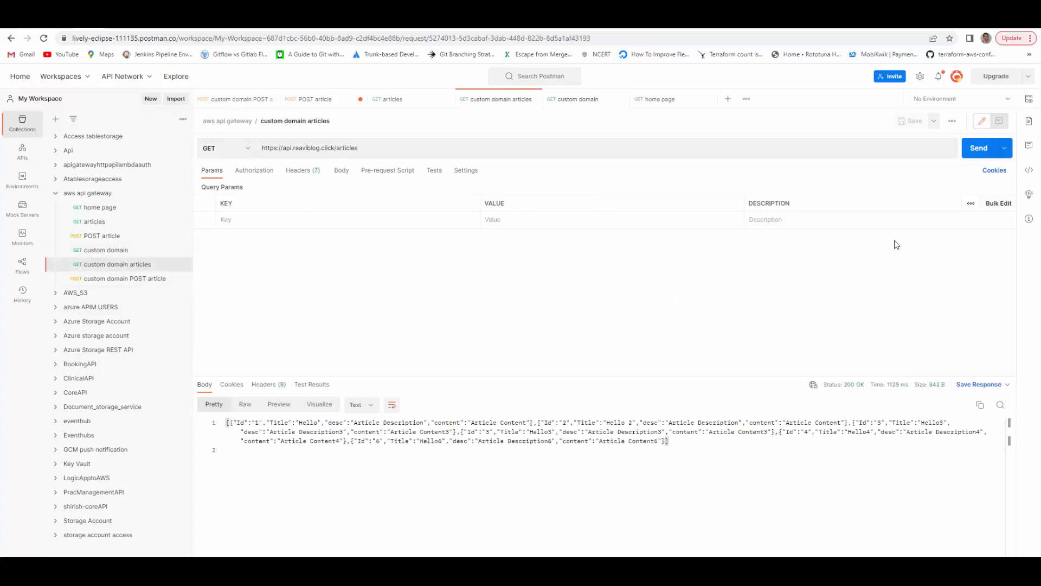
pyautogui.click(978, 147)
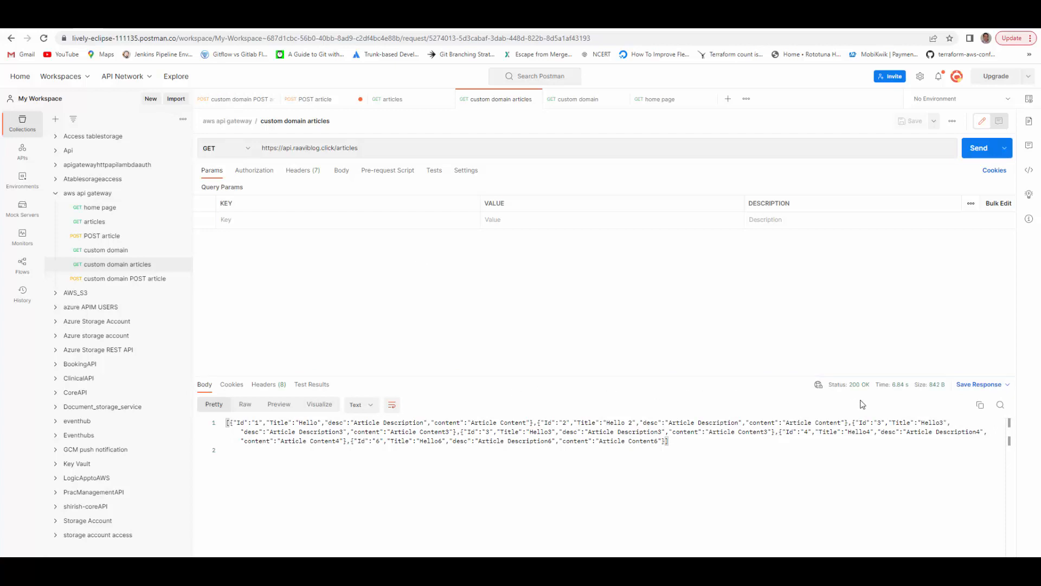
pyautogui.moveTo(552, 338)
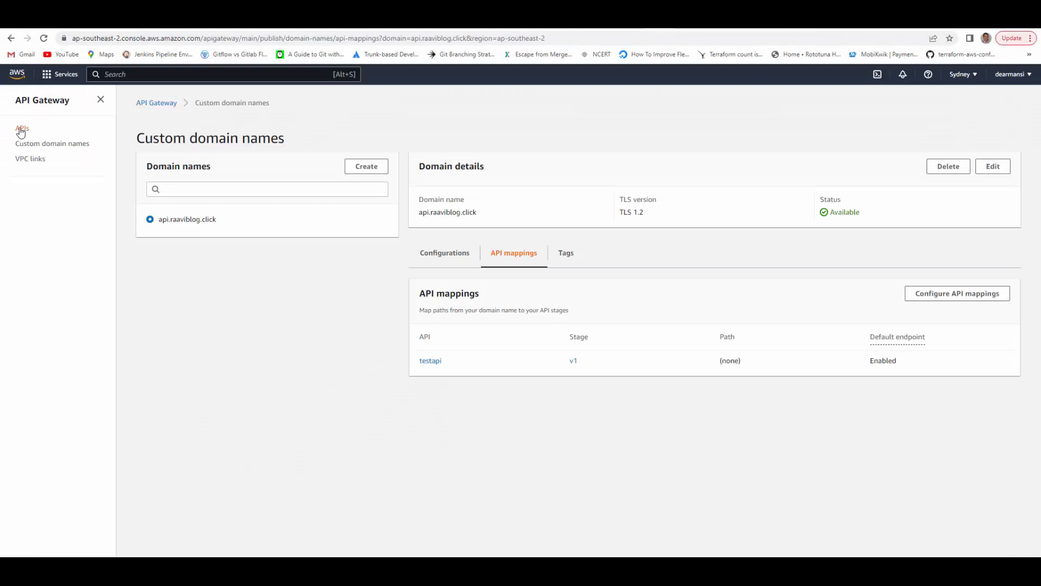
# Create the 'article' resource under testapi's root and add a POST method to it
pyautogui.click(22, 128)
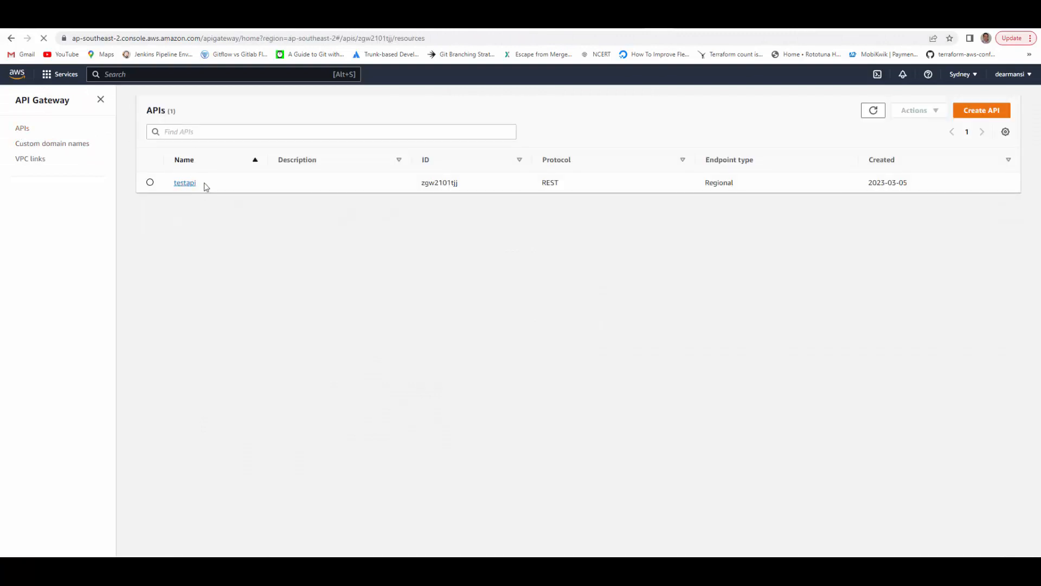
pyautogui.click(184, 183)
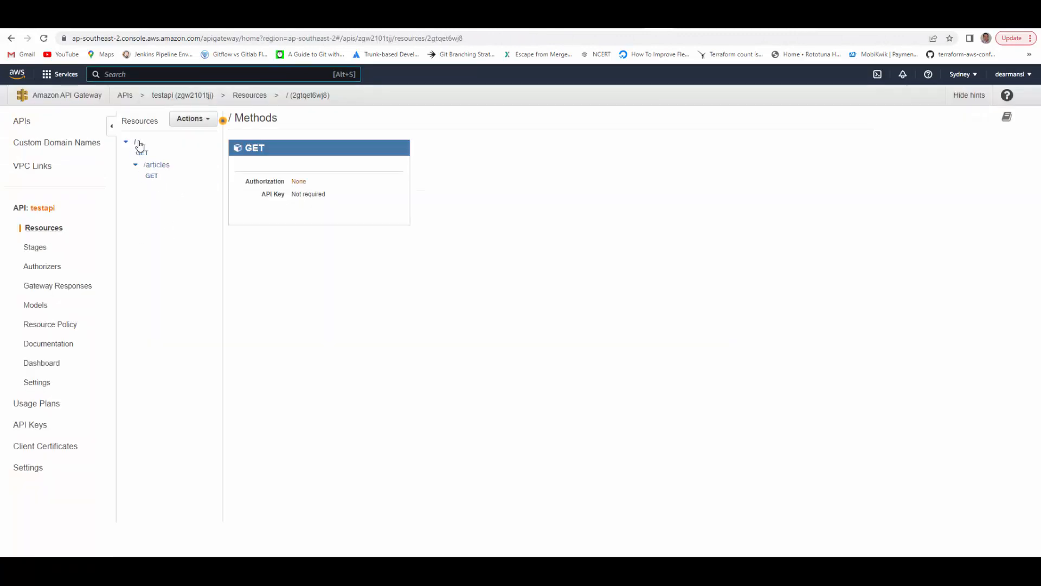
pyautogui.click(193, 118)
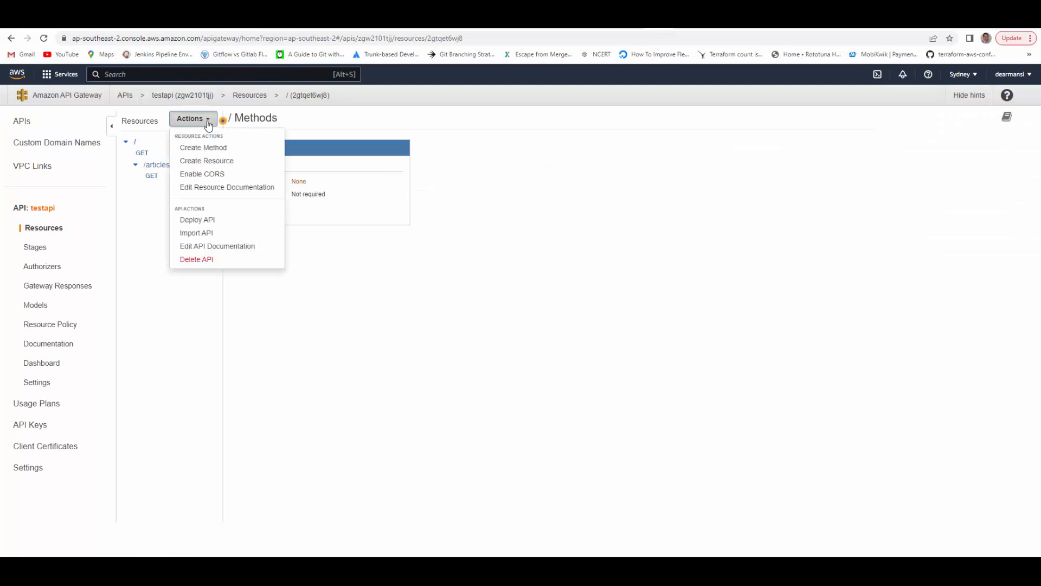
pyautogui.click(206, 160)
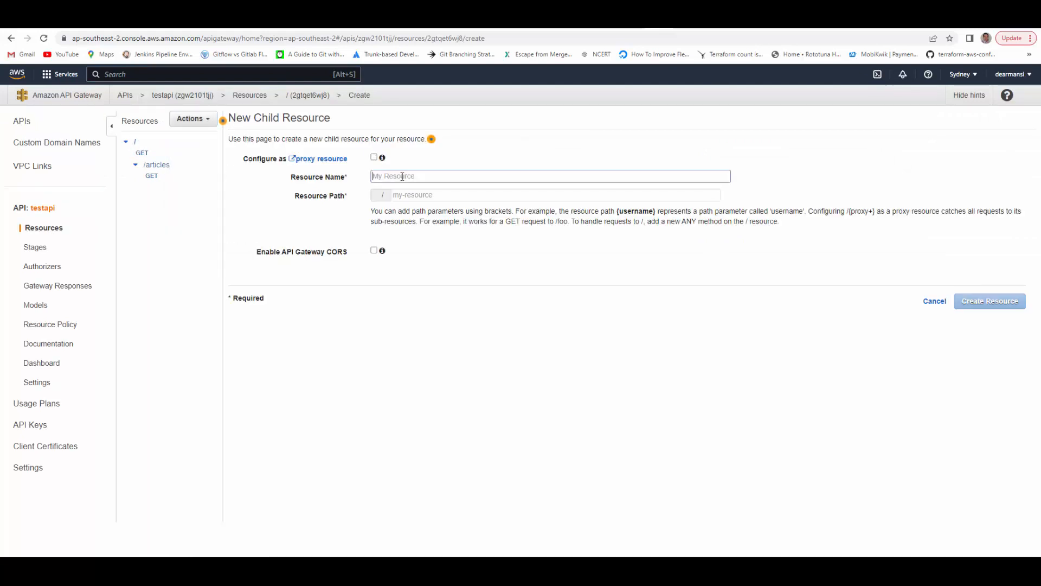
pyautogui.write('article')
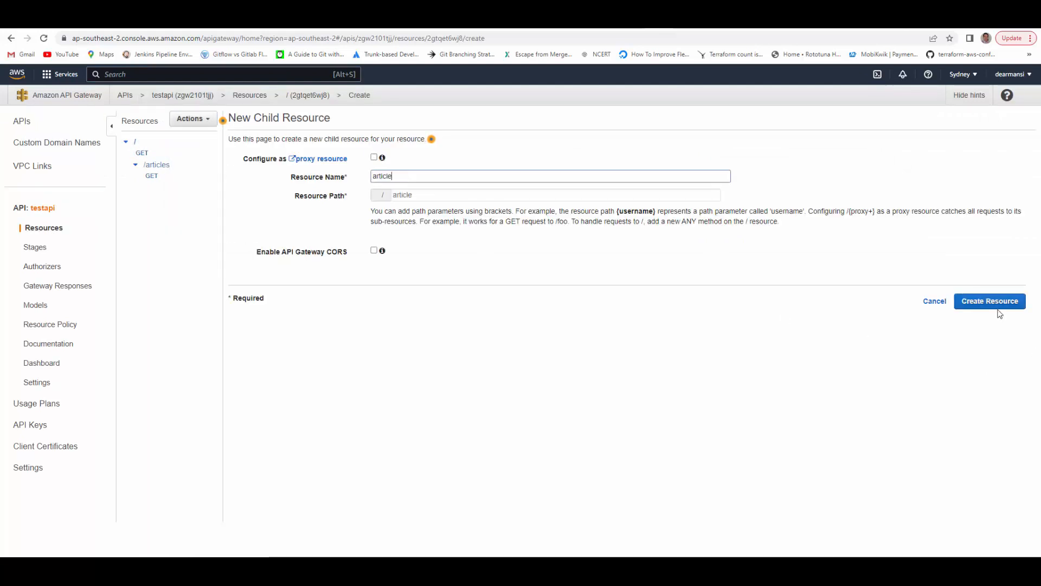
pyautogui.click(989, 301)
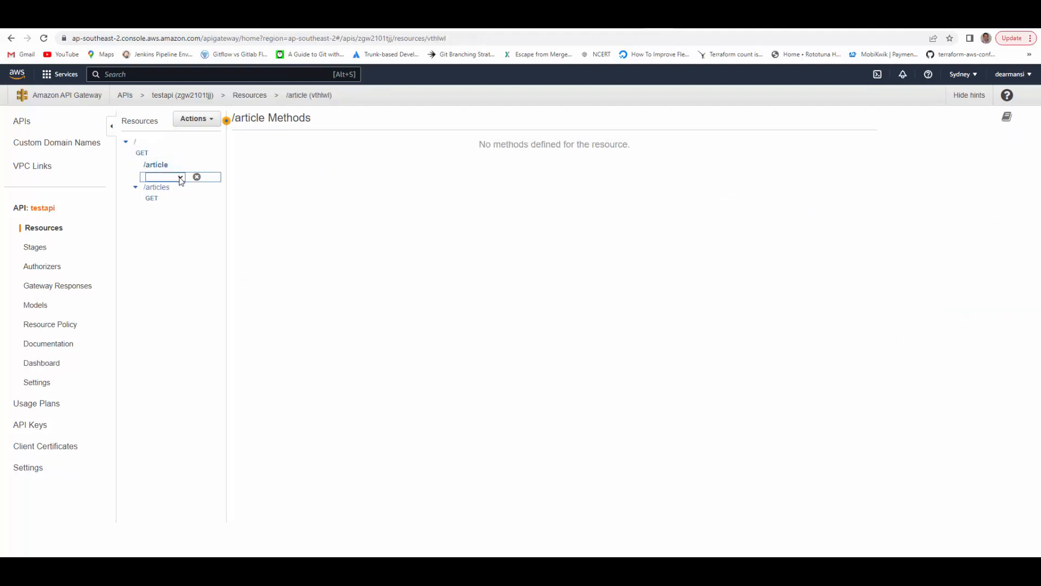
pyautogui.click(180, 177)
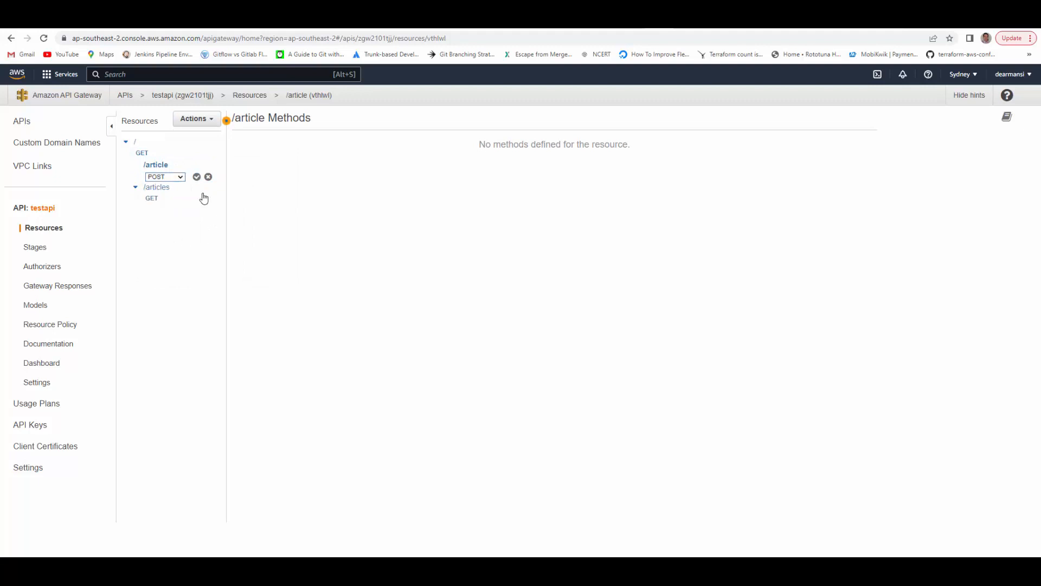
pyautogui.click(196, 176)
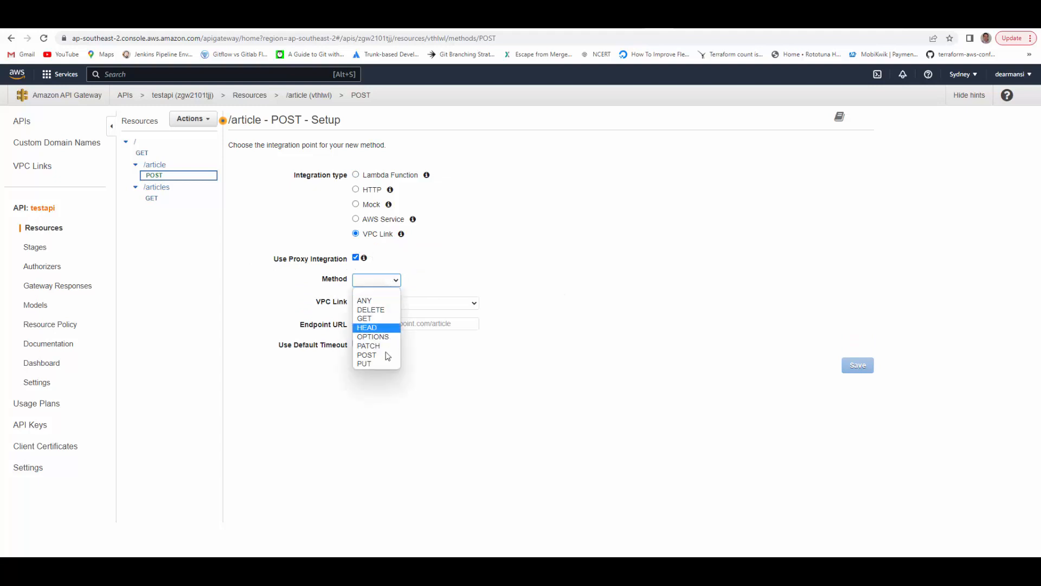
# Set the POST integration to VPC link networklblink with an endpoint URL ending /article, and save
pyautogui.click(366, 354)
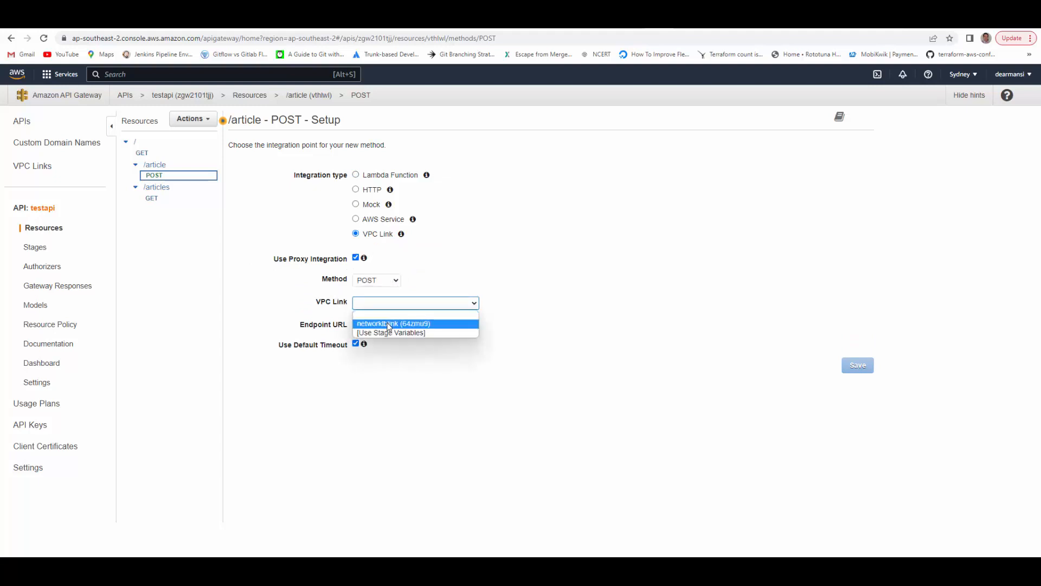
pyautogui.click(394, 323)
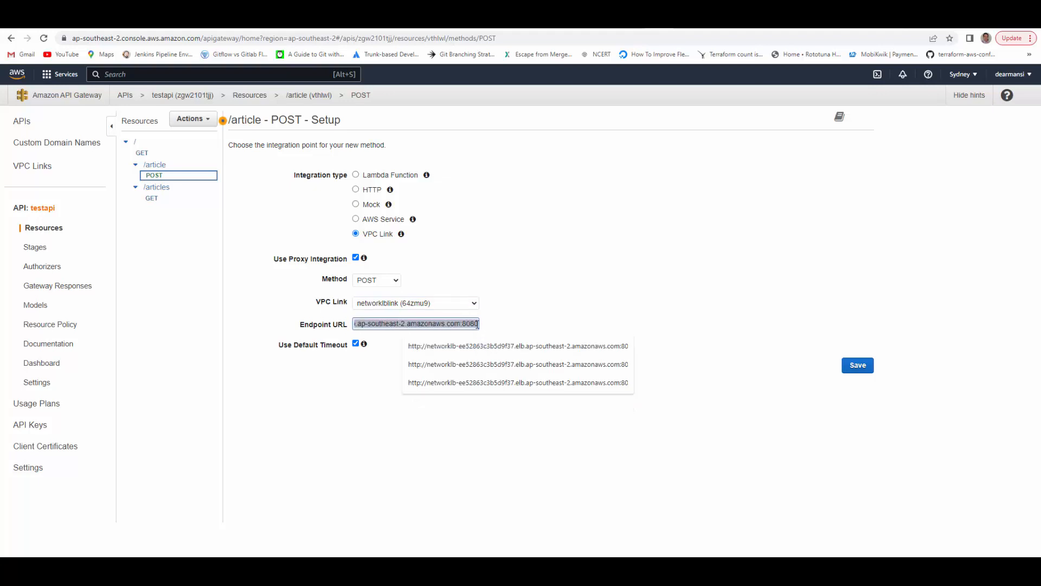
pyautogui.write('/artic')
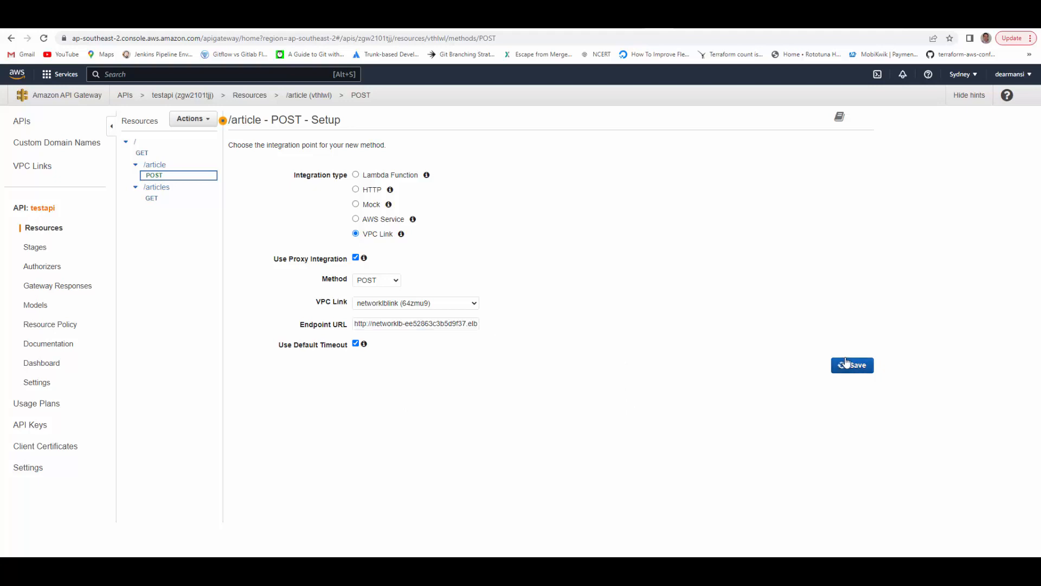
pyautogui.click(152, 198)
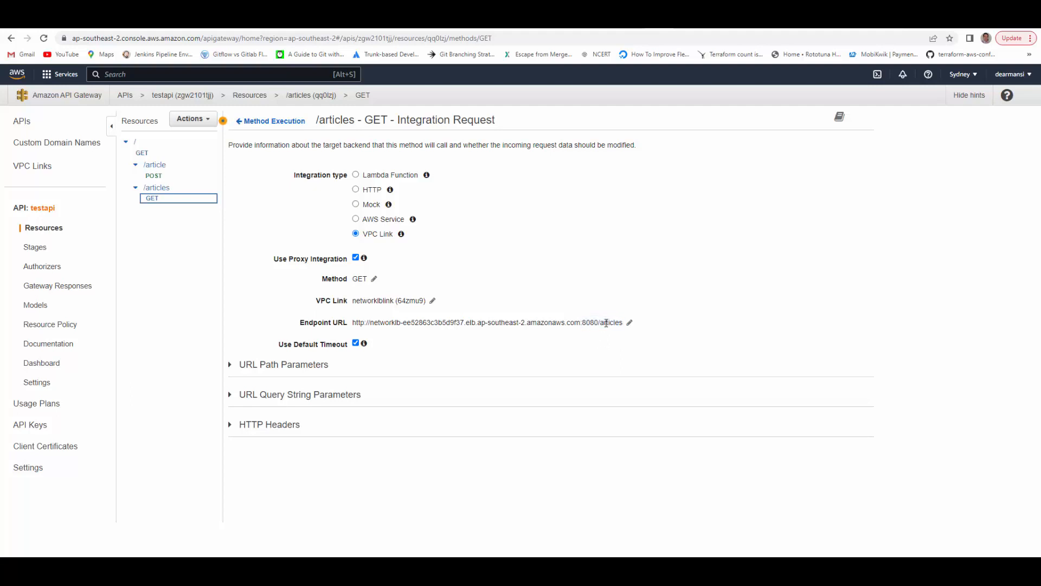
# Redeploy testapi, including the /article POST method, to the v1 stage
pyautogui.click(193, 119)
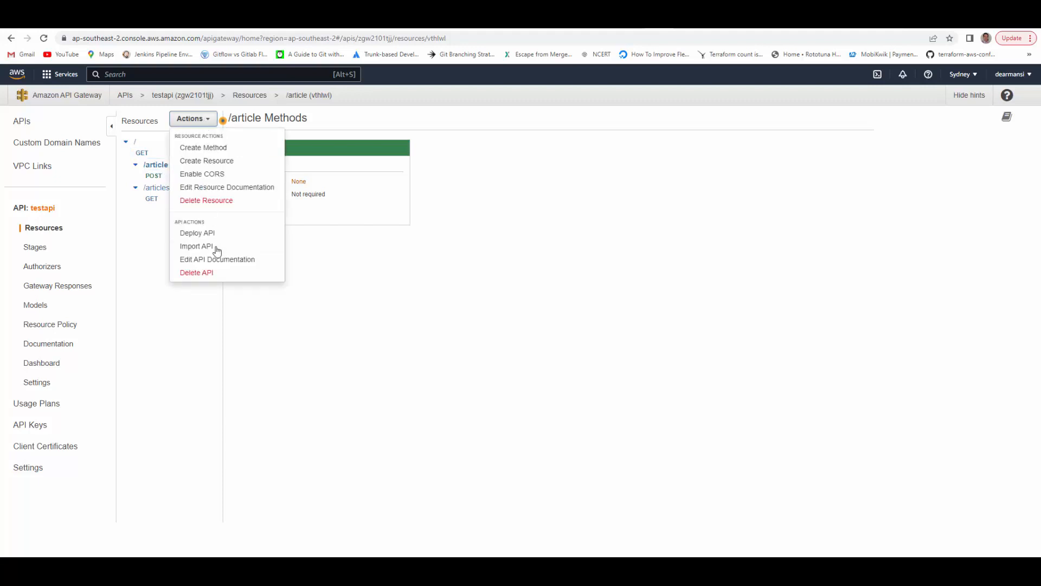
pyautogui.click(196, 232)
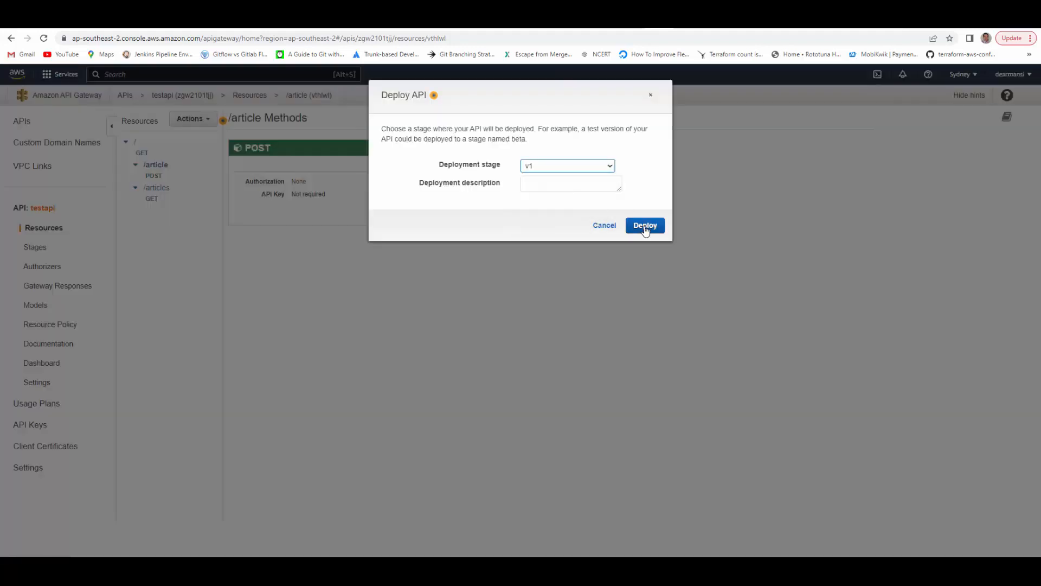
pyautogui.click(644, 225)
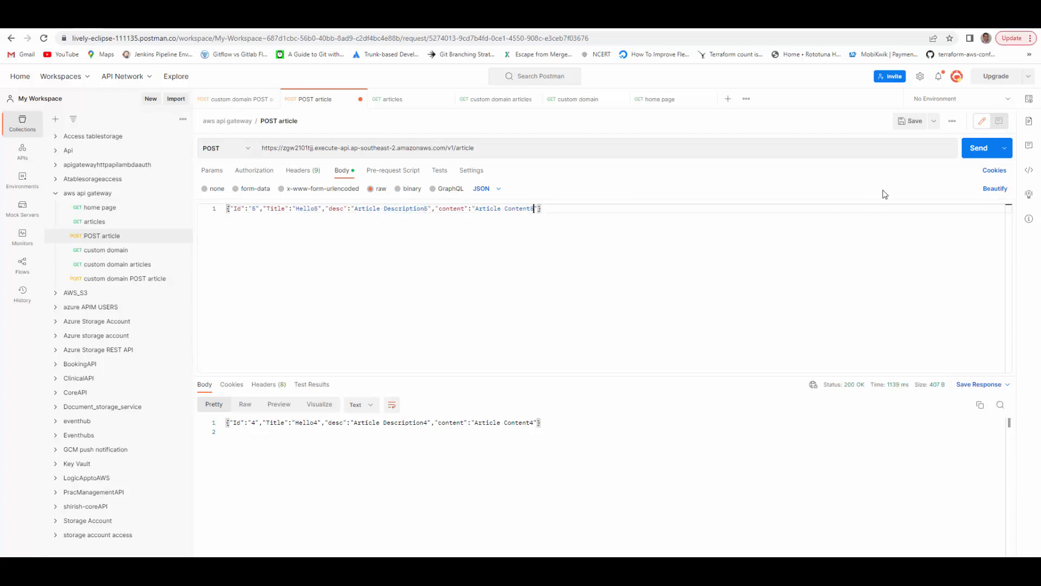
# Send the POST v1/article request for article 5, then fetch the articles list
pyautogui.click(978, 148)
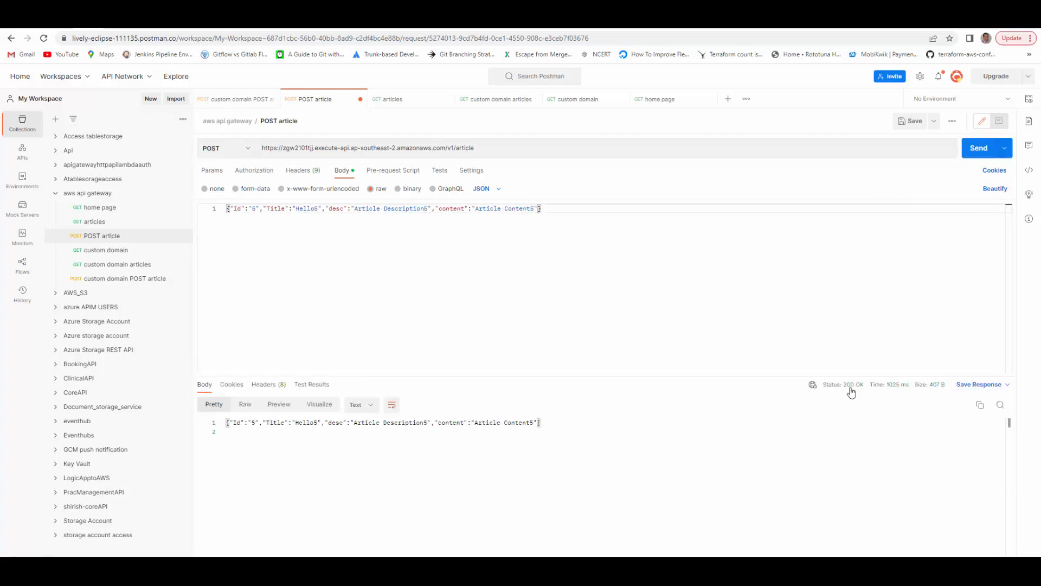
pyautogui.moveTo(93, 221)
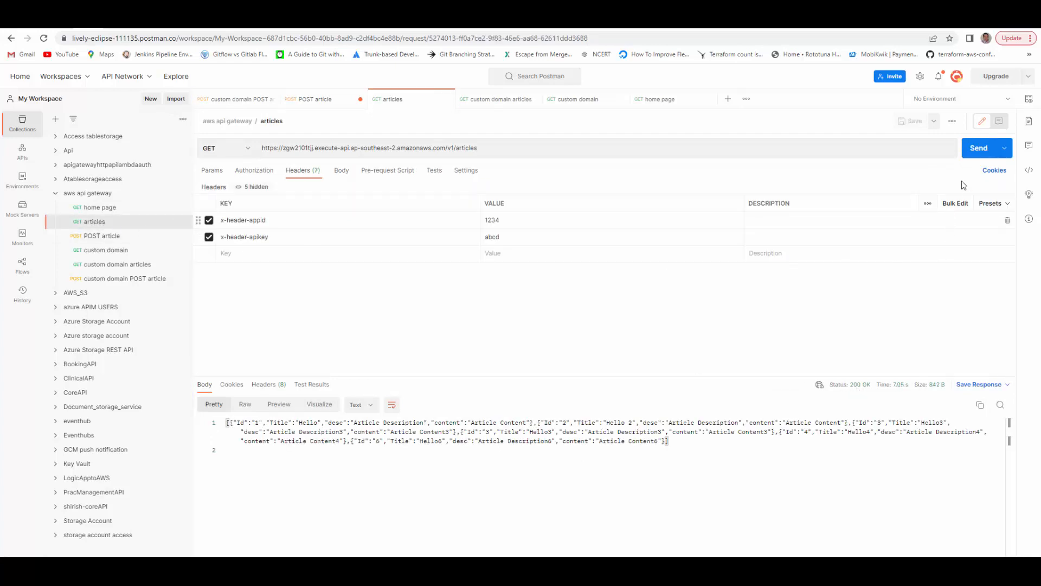
pyautogui.click(978, 147)
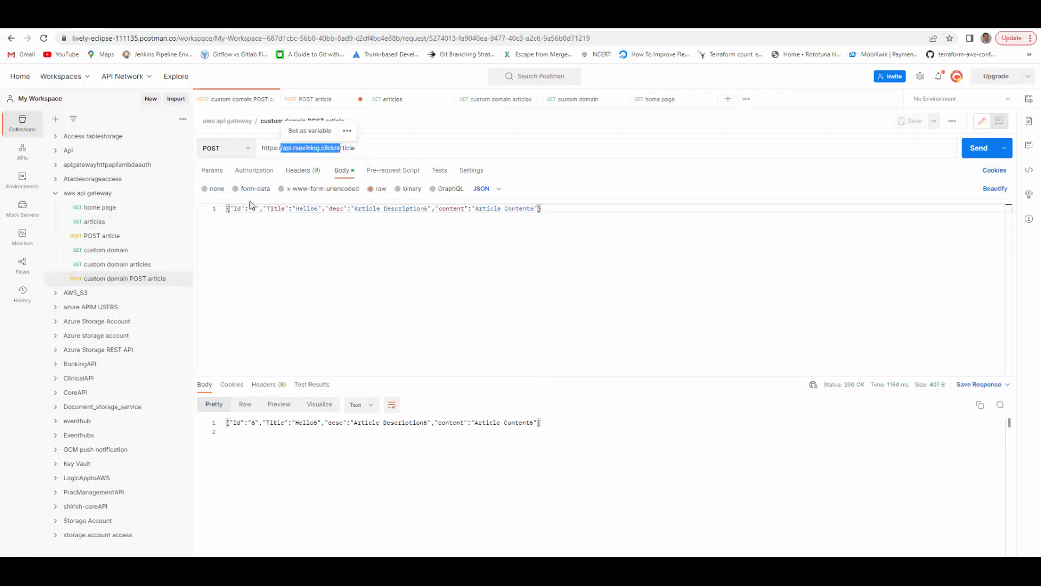
# Post article Id 7 (Hello7) to api.raaviblog.click/article
pyautogui.click(252, 208)
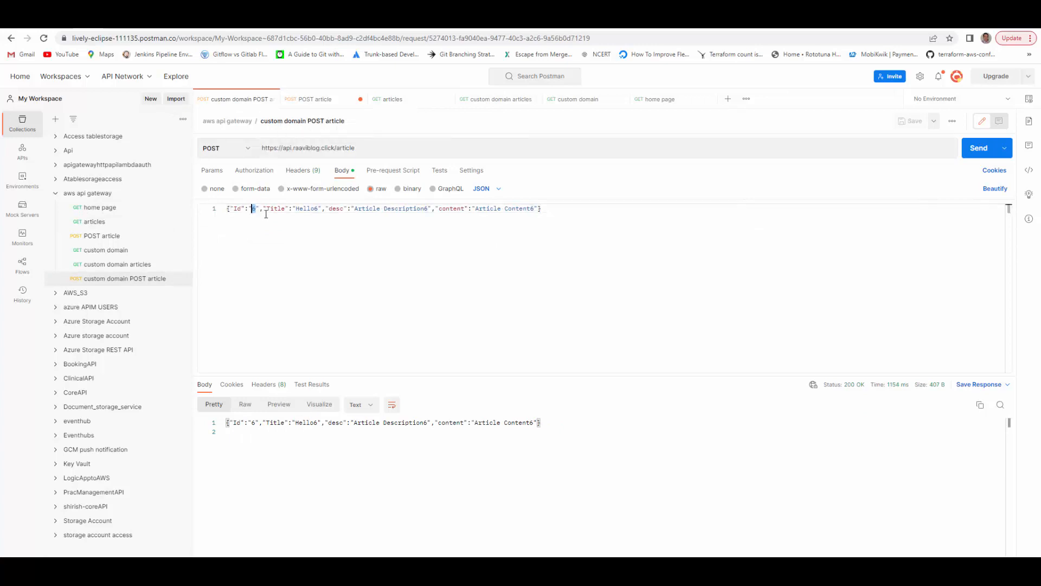
pyautogui.write('7')
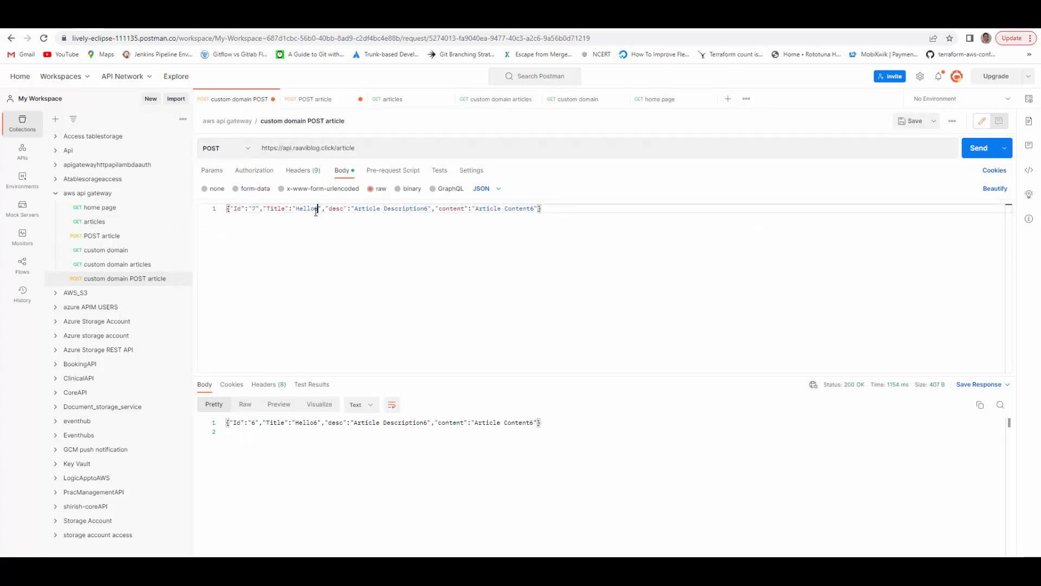
pyautogui.write('7')
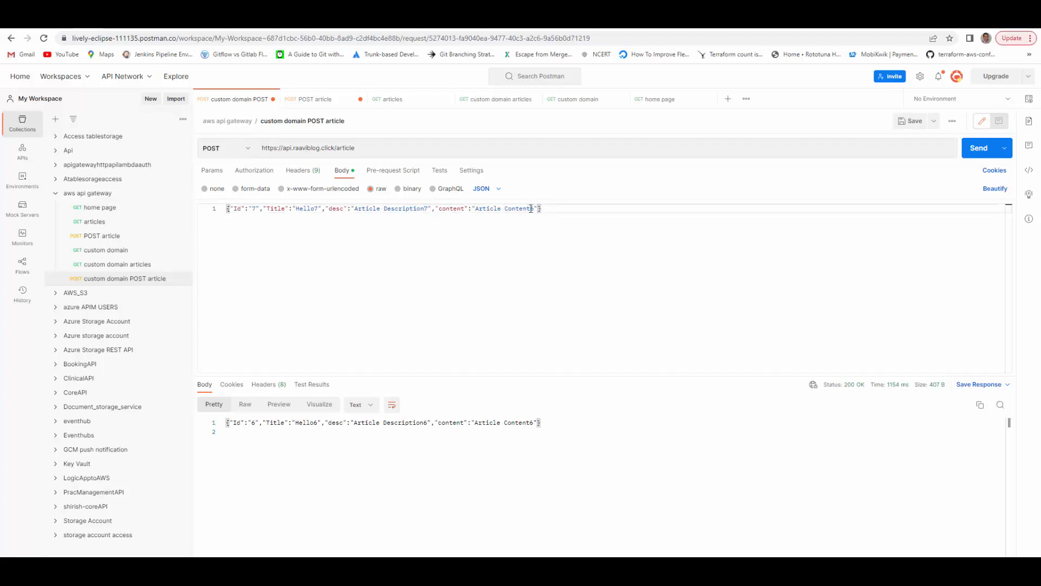
pyautogui.moveTo(978, 147)
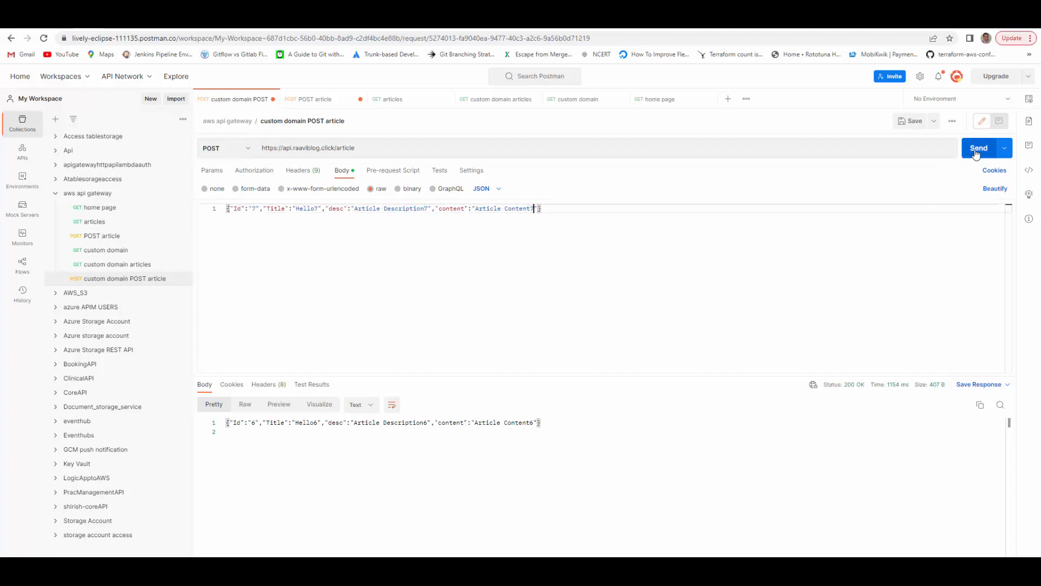
pyautogui.click(977, 147)
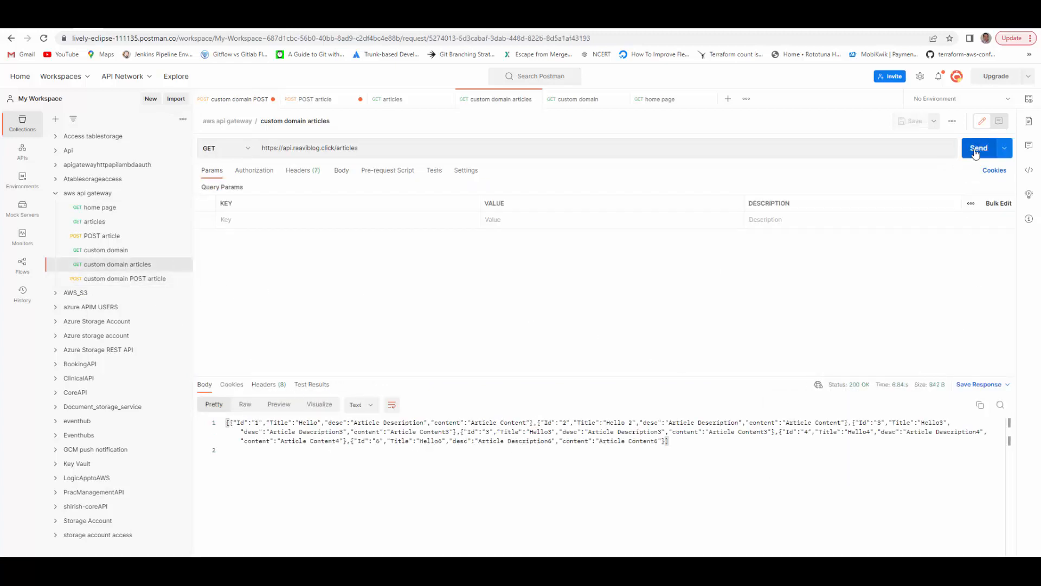
# Request the articles list through the api.raaviblog.click custom domain
pyautogui.click(978, 148)
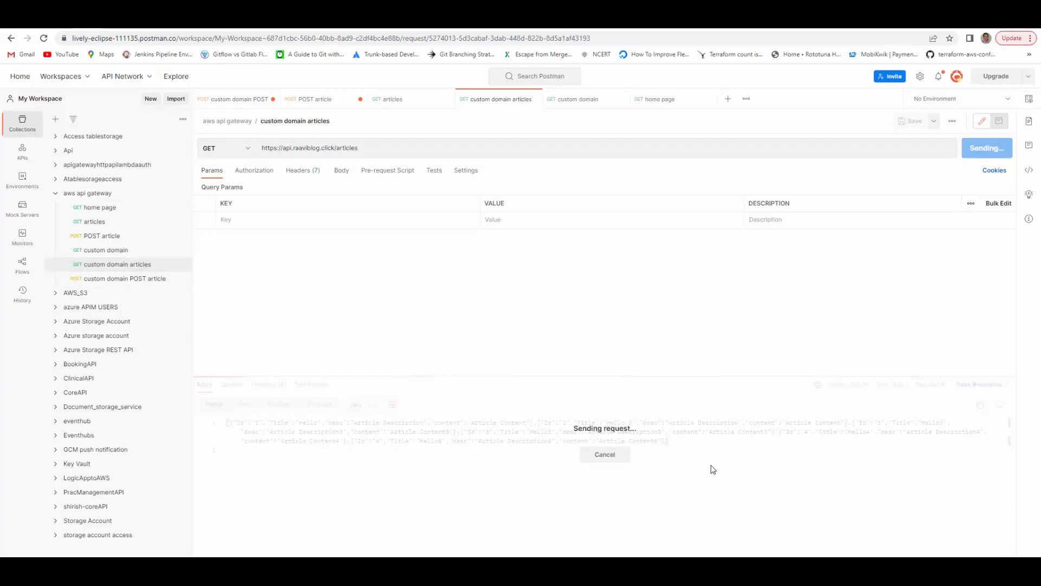